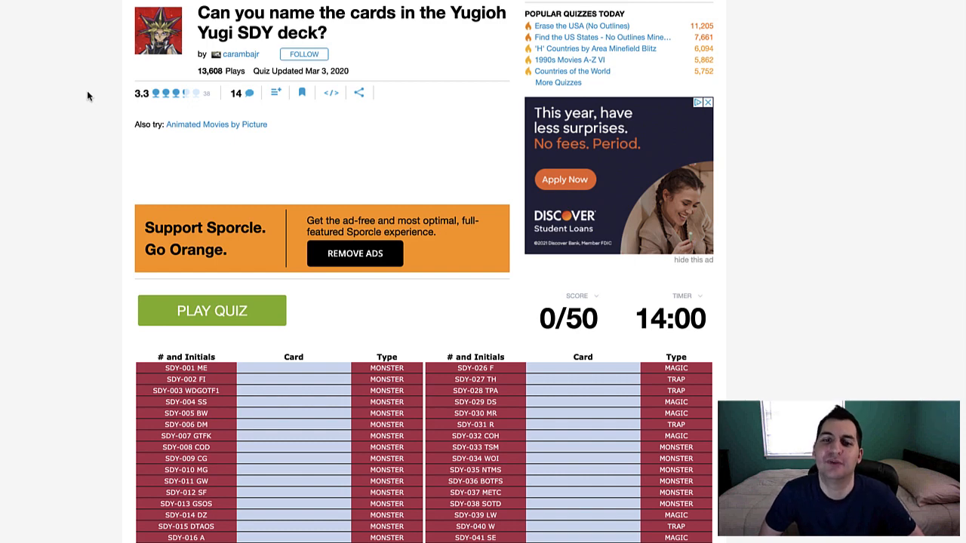
# Start the SDY deck quiz and name Dark Magician and Summoned Skull
pyautogui.scroll(-3)
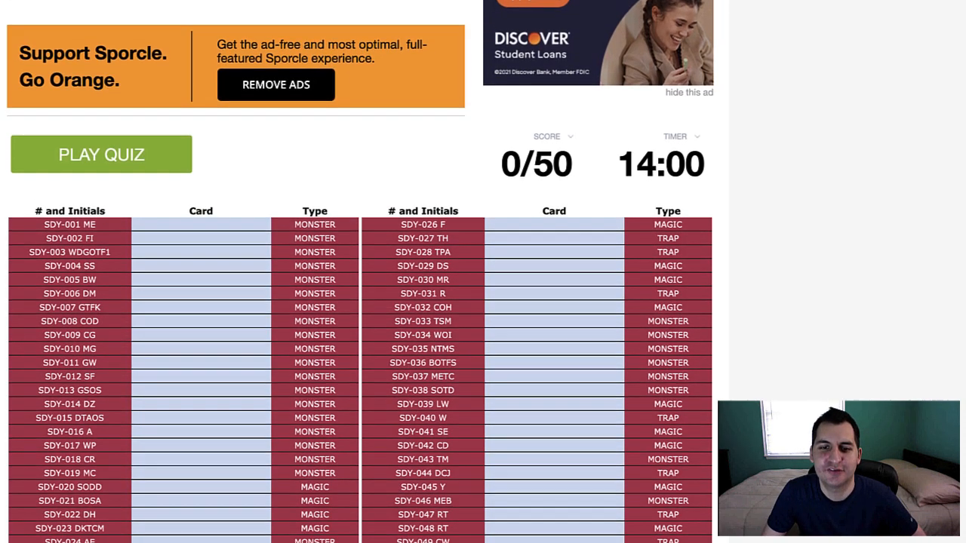
pyautogui.scroll(3)
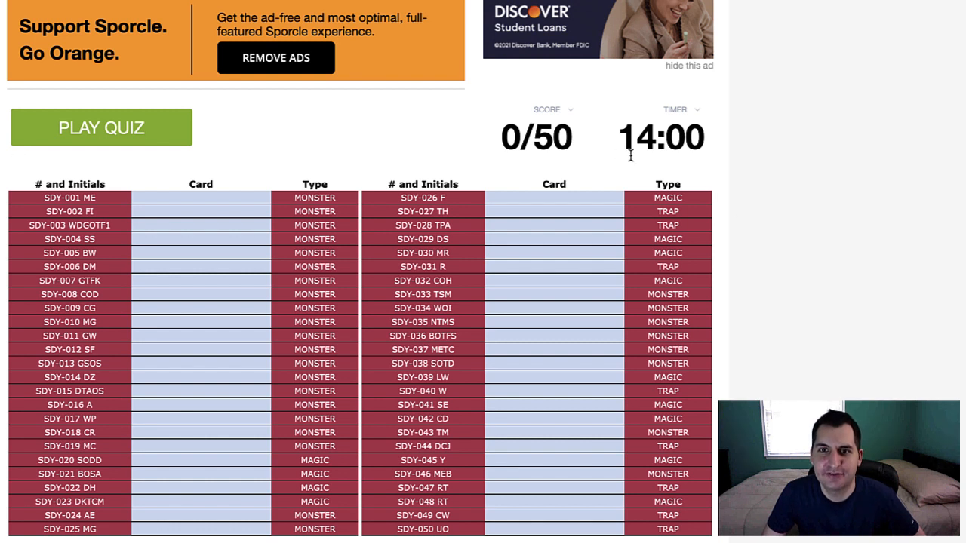
pyautogui.moveTo(650, 147)
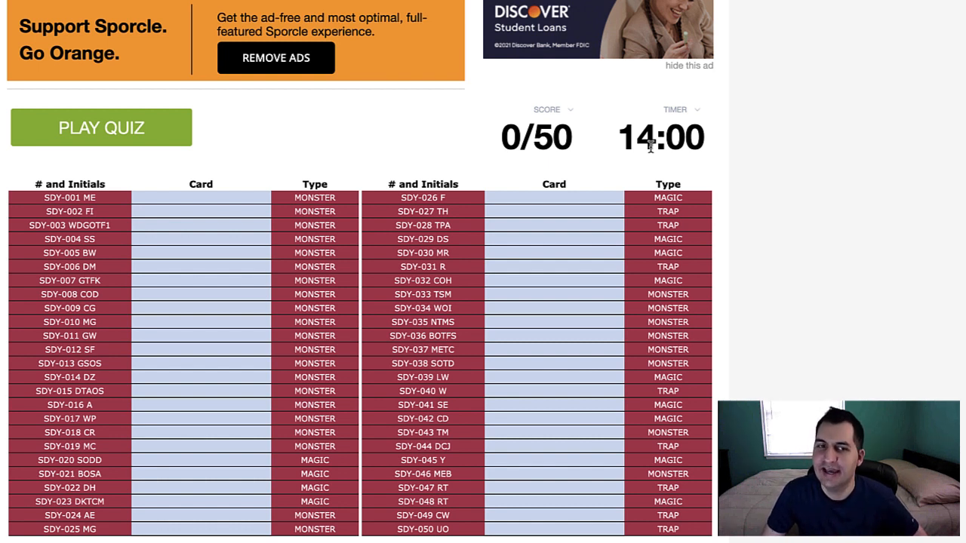
pyautogui.scroll(3)
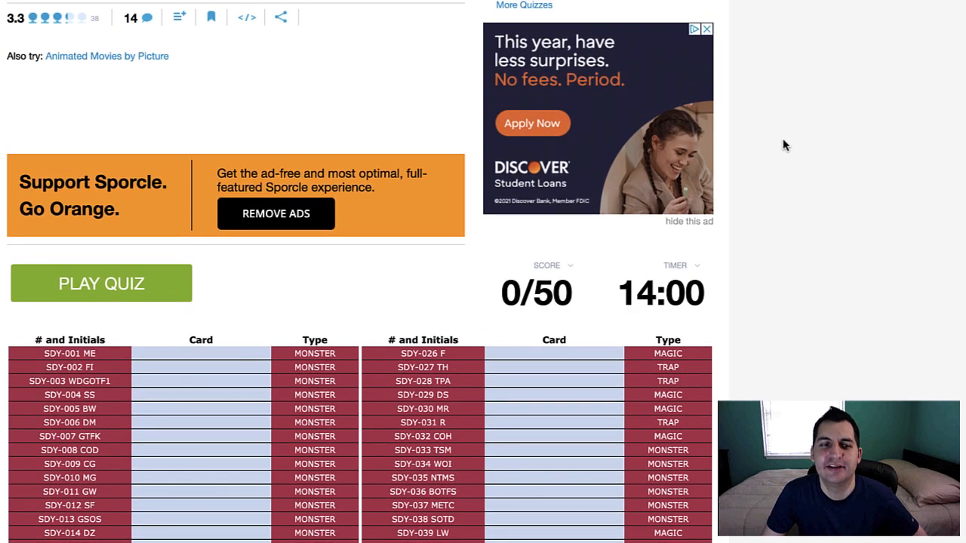
pyautogui.moveTo(150, 298)
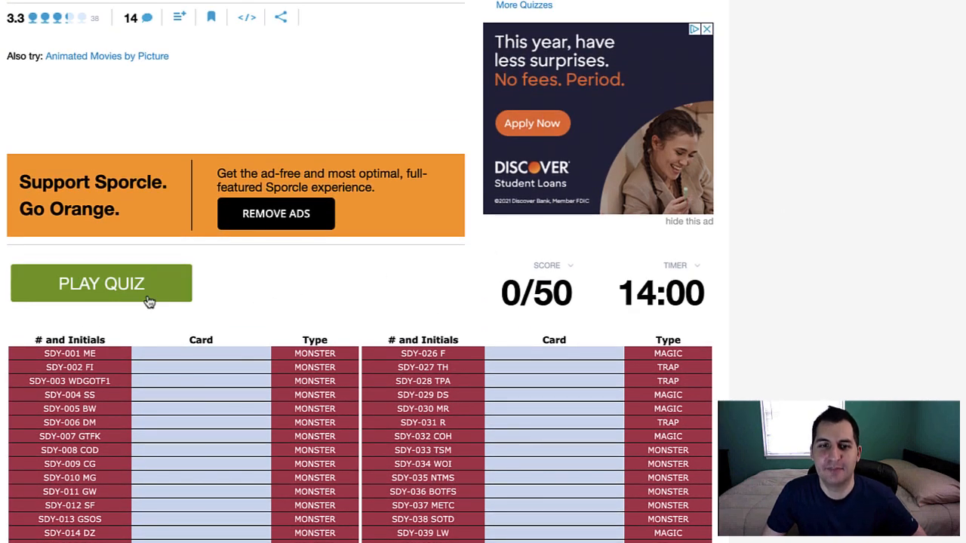
pyautogui.click(101, 283)
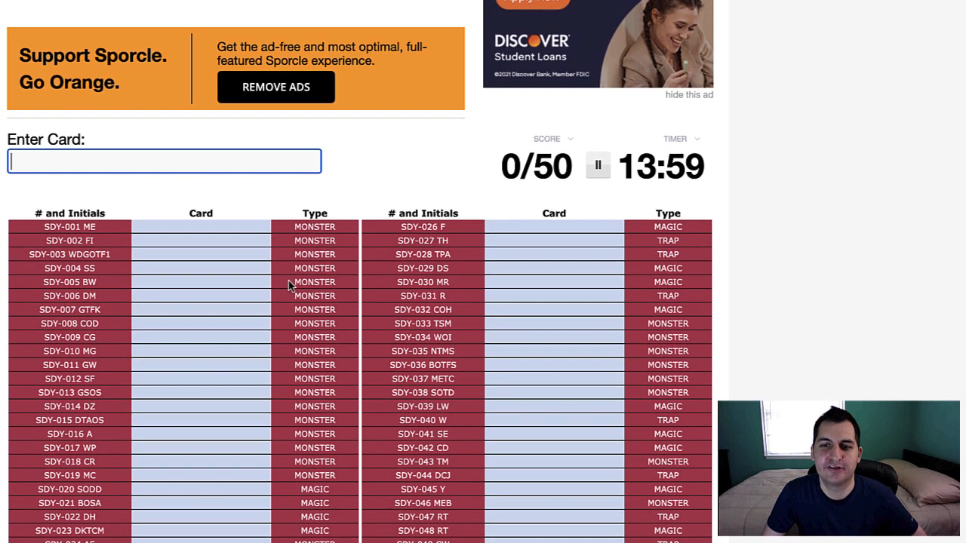
pyautogui.scroll(3)
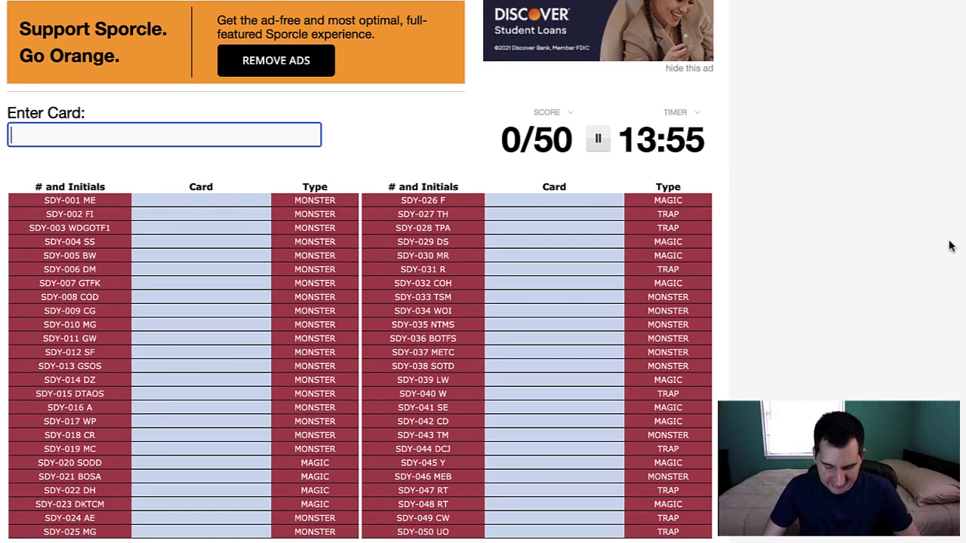
pyautogui.write('dark mag')
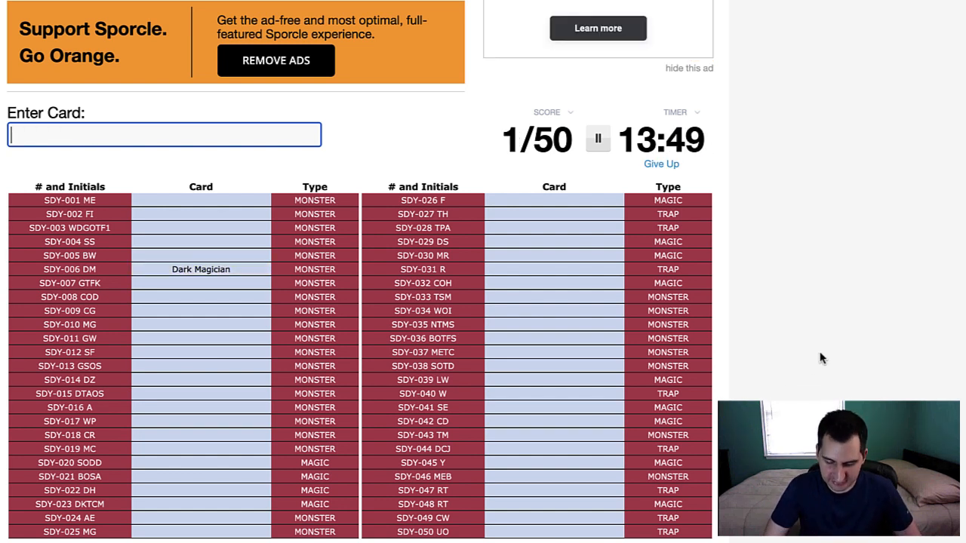
pyautogui.write('Summoned Skull')
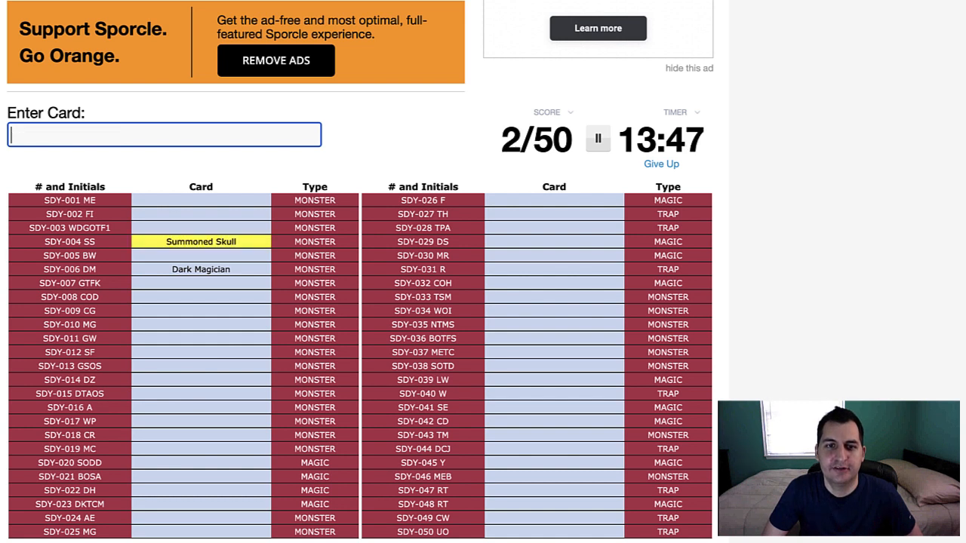
# Name Beaver Warrior, Feral Imp, Celtic Guardian, Silver Fang and Curse, Gaia and Mammoth cards
pyautogui.write('beaver w')
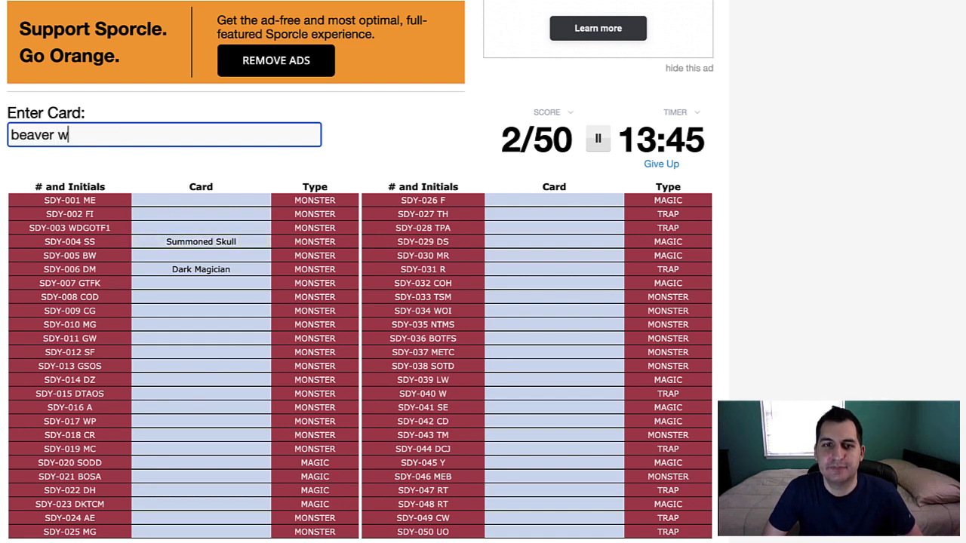
pyautogui.write('fera')
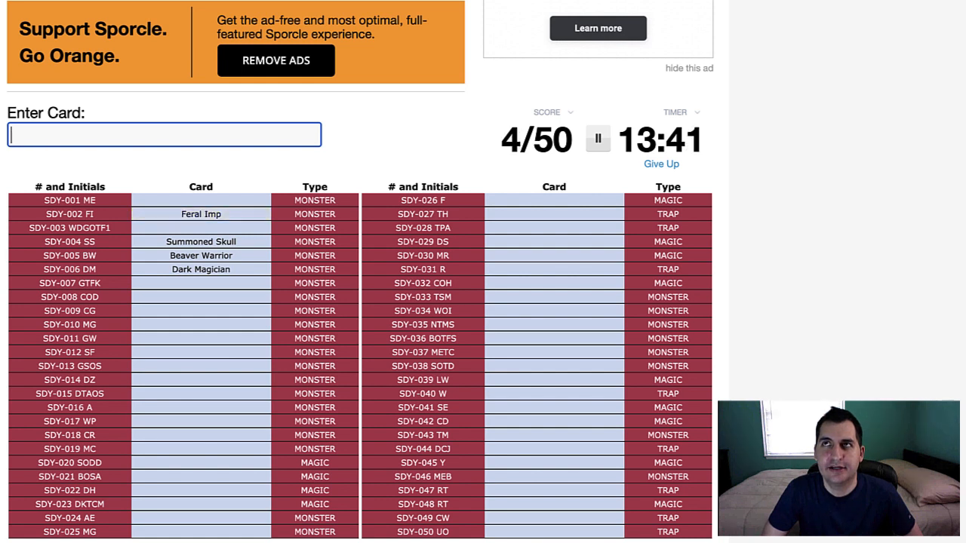
pyautogui.write('celtic guar')
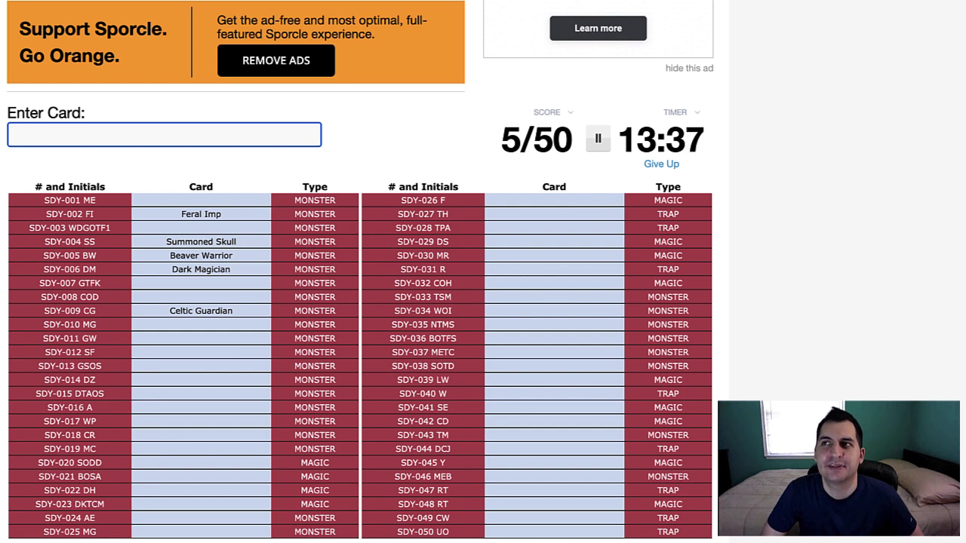
pyautogui.write('curse')
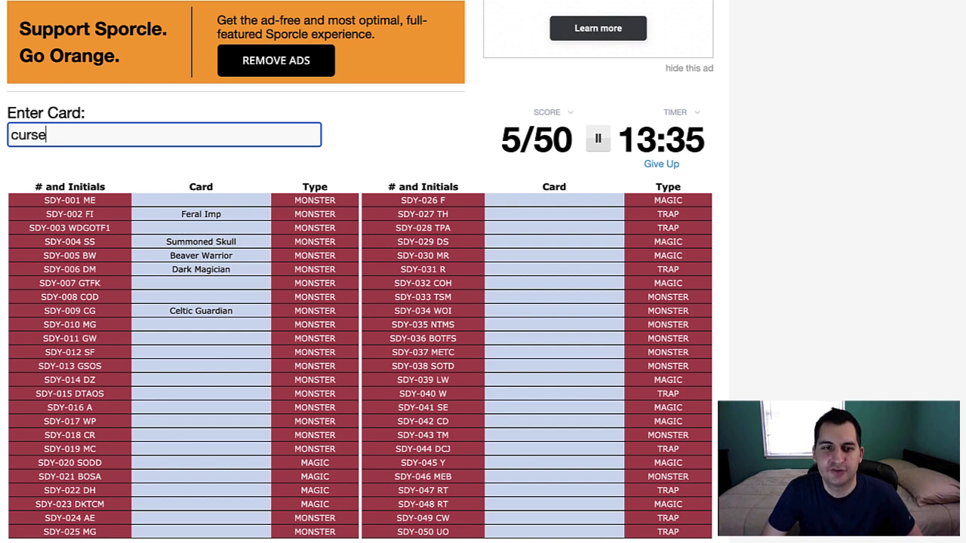
pyautogui.write('gai')
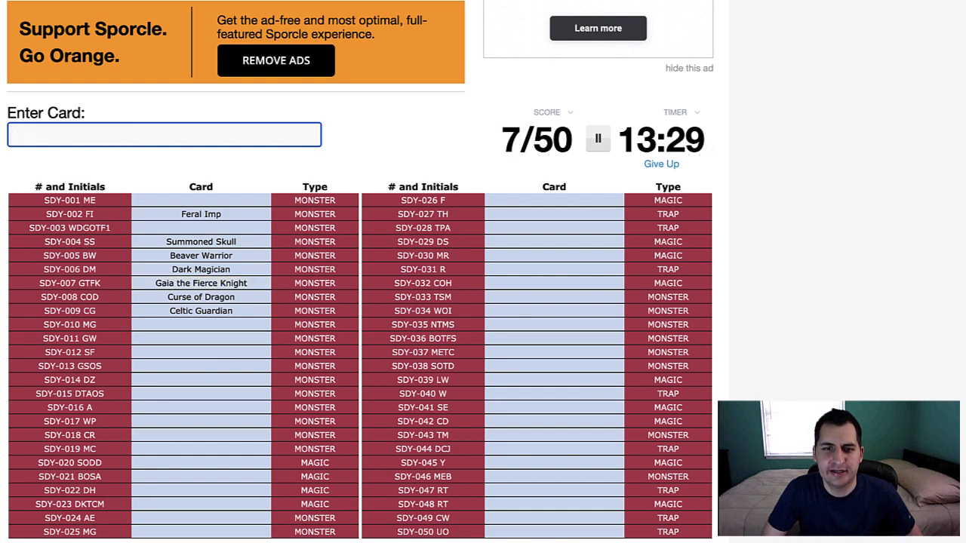
pyautogui.write('sil')
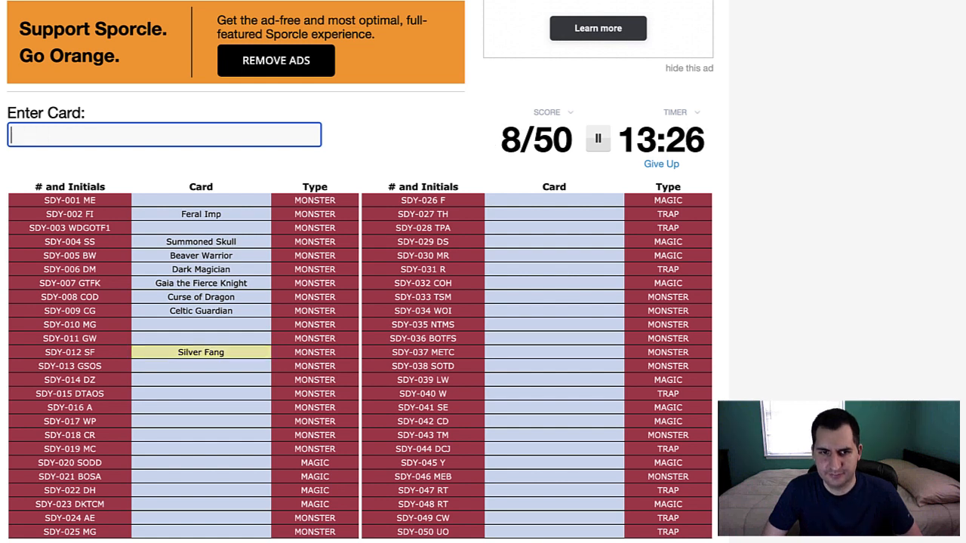
pyautogui.write('mammot')
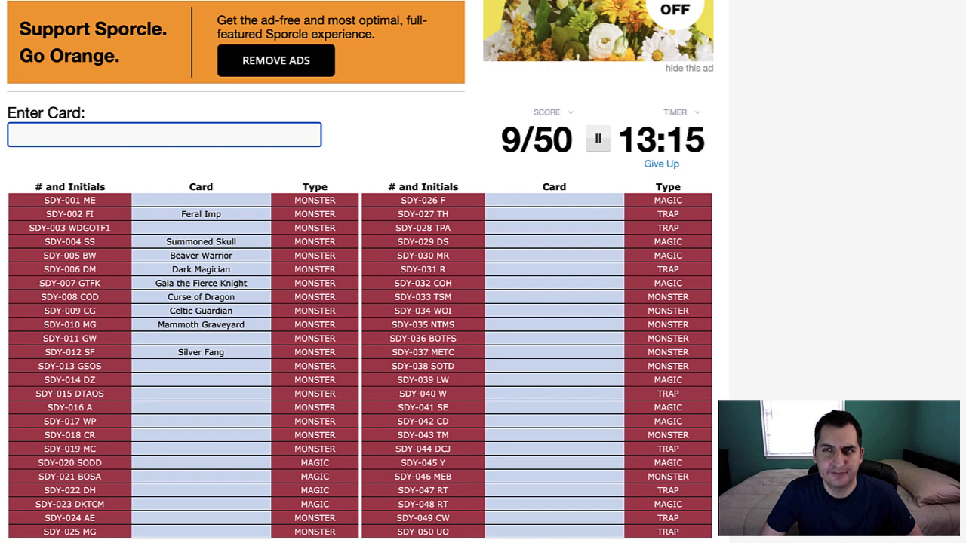
# Enter Mystic Clown and Winged Dragon, Guardian of the Fortress #1
pyautogui.write('myst')
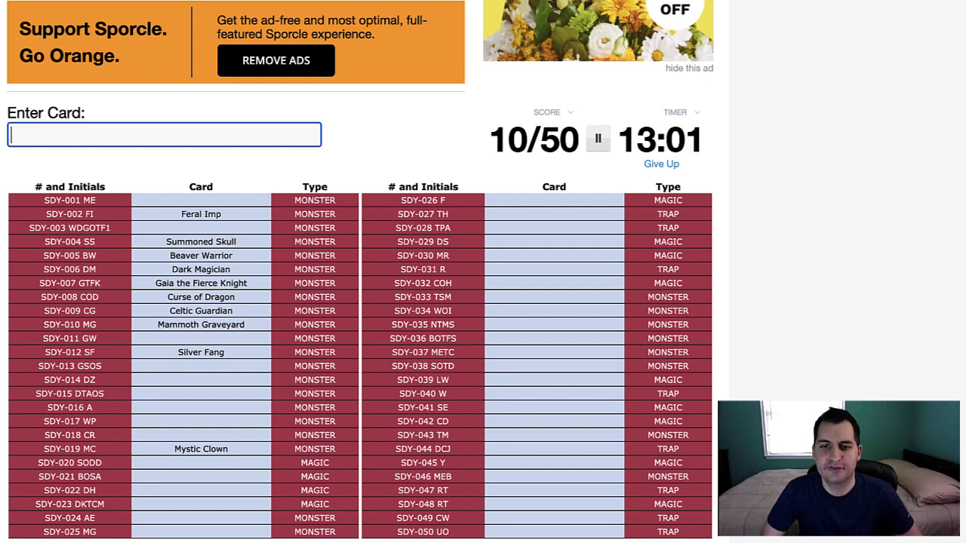
pyautogui.write('winged')
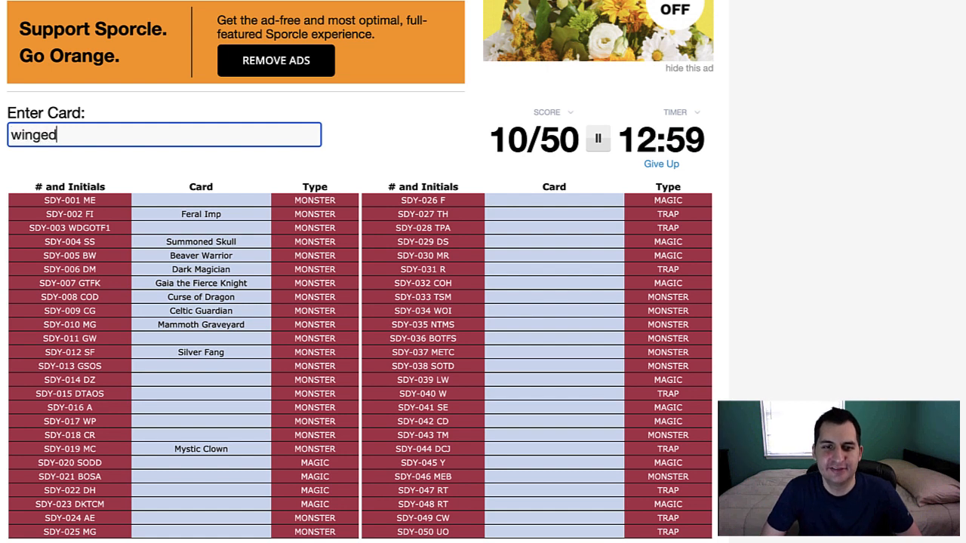
pyautogui.write('dra')
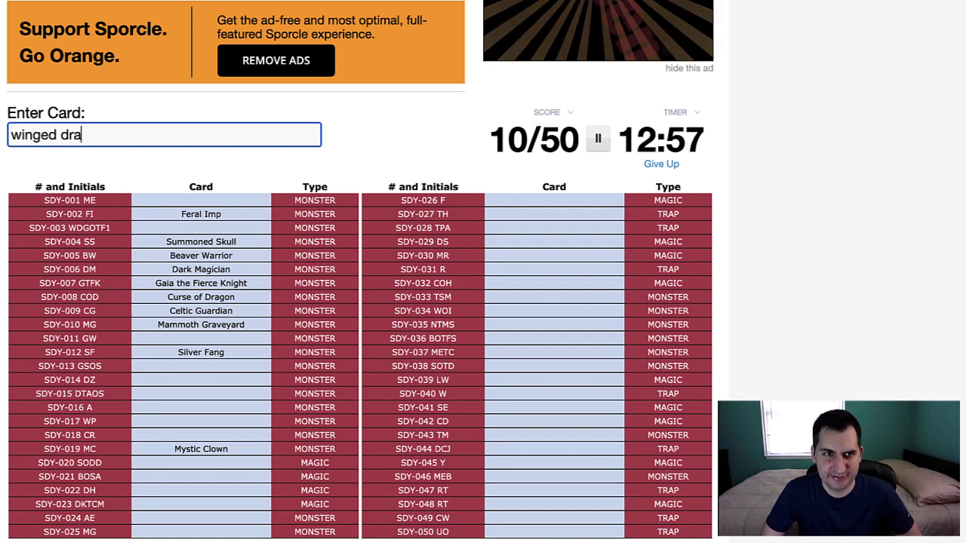
pyautogui.write('gon guar')
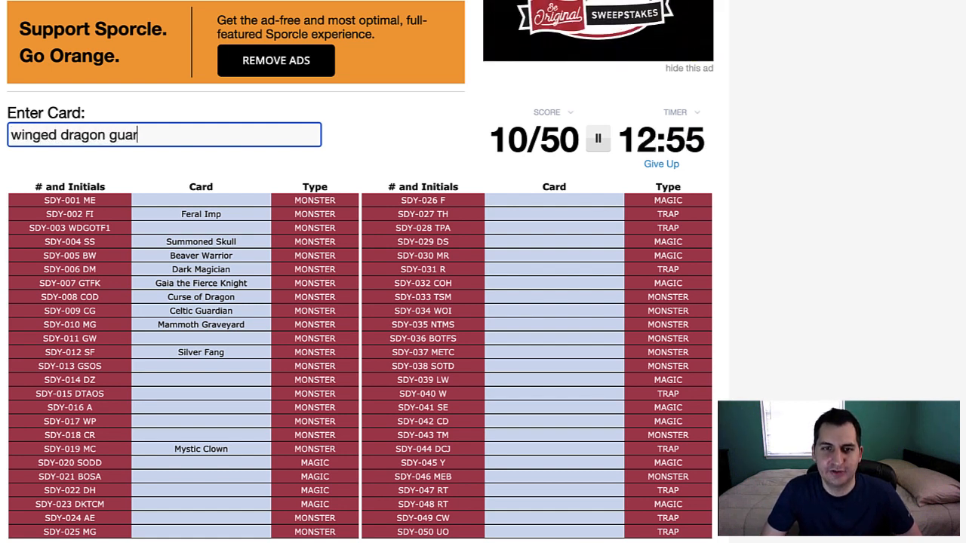
pyautogui.write('dian of the fo')
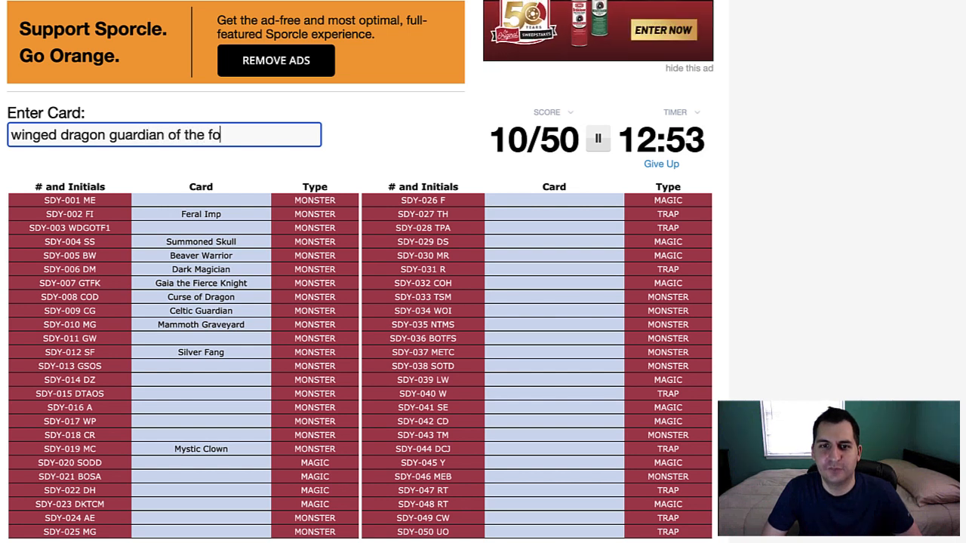
pyautogui.write('rtress')
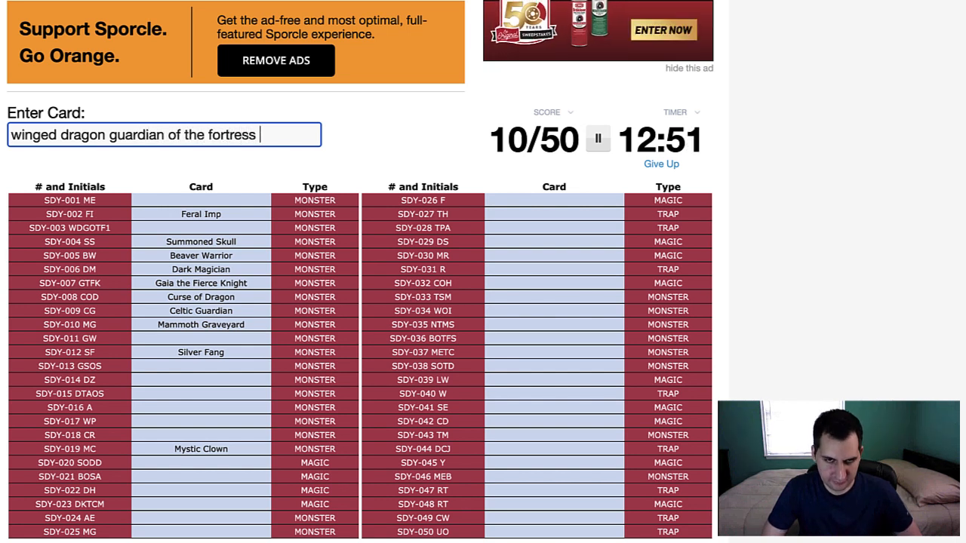
pyautogui.press('Return')
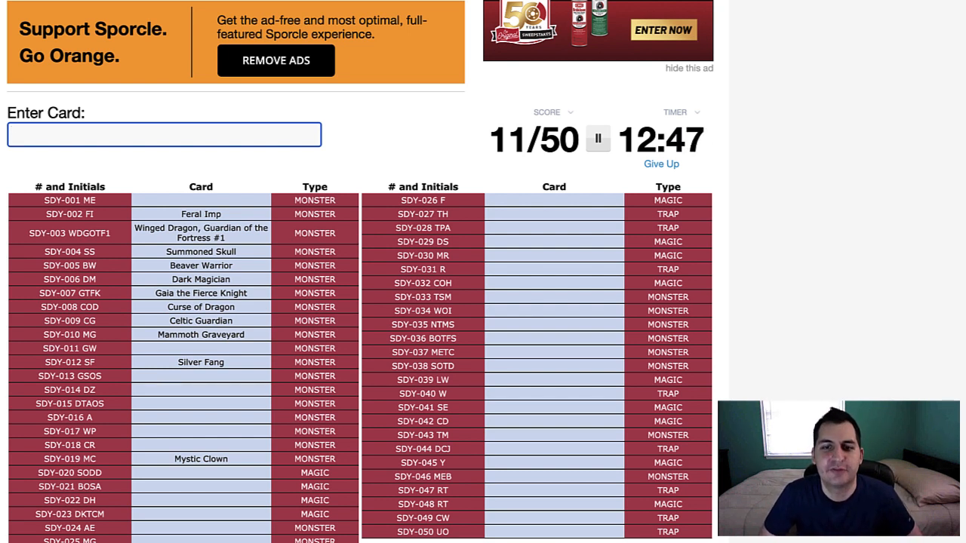
# Name Last Will, Waboku, Reinforcements, Castle Walls and Trap Hole
pyautogui.write('Last Will')
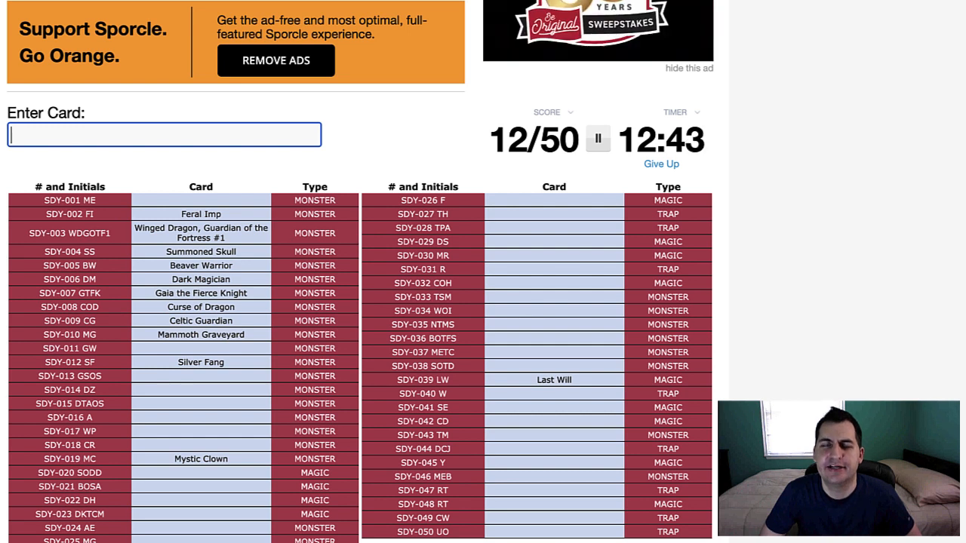
pyautogui.write('wa')
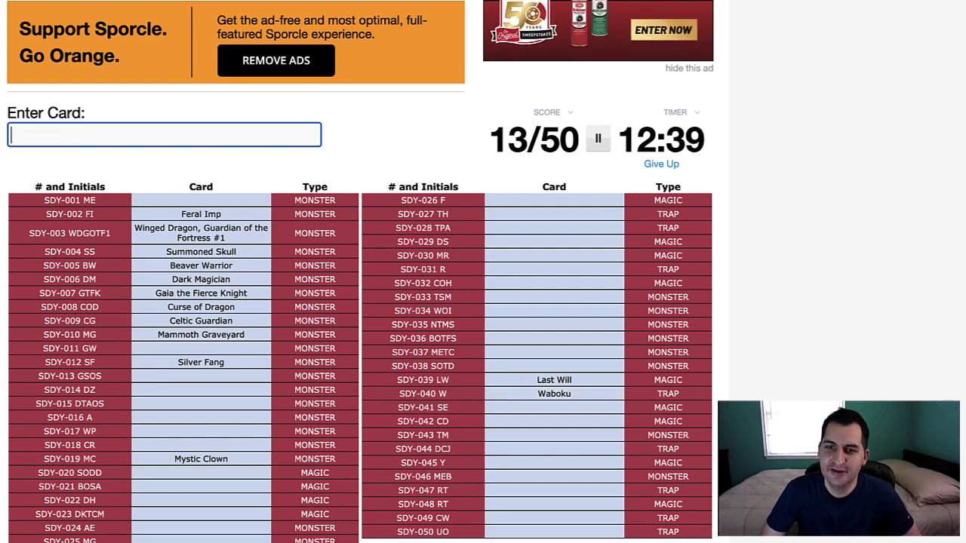
pyautogui.write('reinforcem')
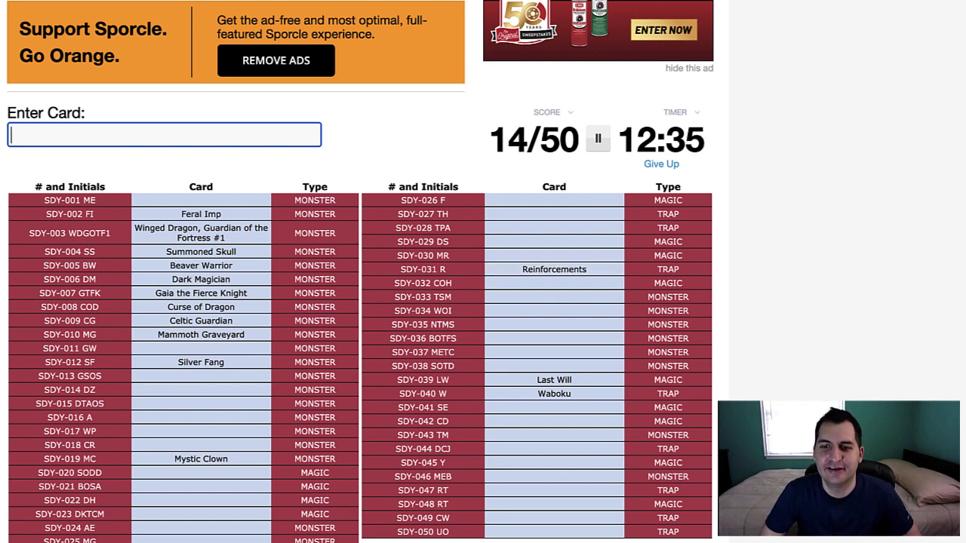
pyautogui.write('caste wall')
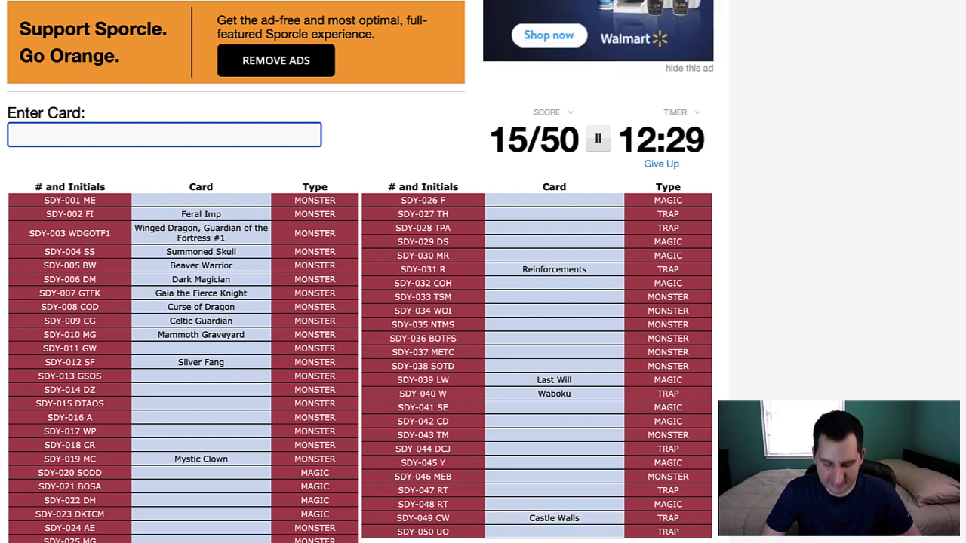
pyautogui.write('trap h')
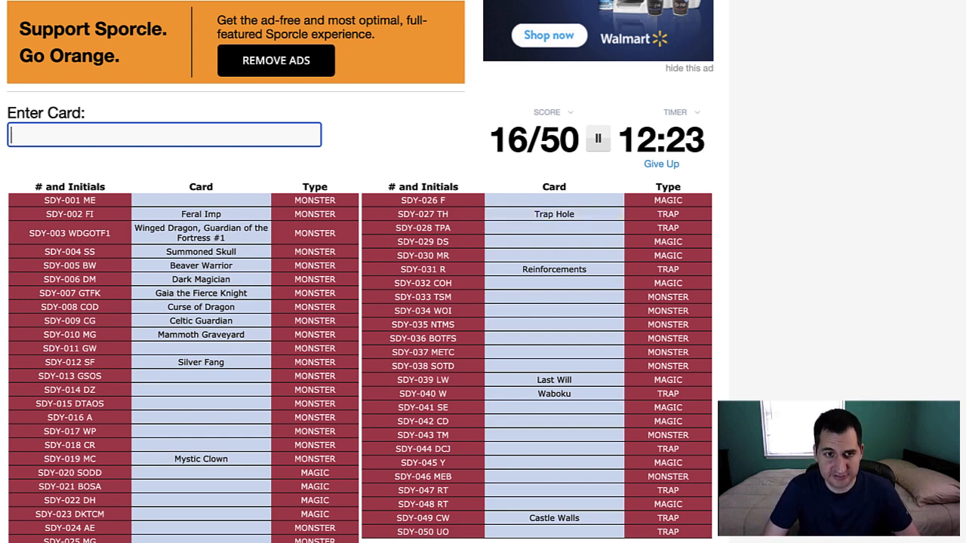
# Name Two-Pronged Attack, Ultimate Offering, Dragon Capture Jar and Reverse Trap, fixing a typo
pyautogui.write('two pronged')
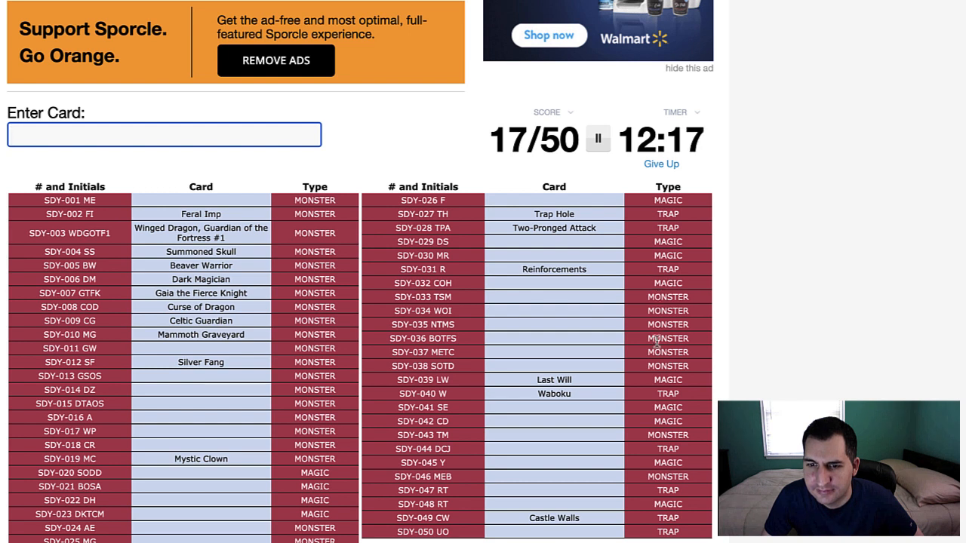
pyautogui.moveTo(640, 498)
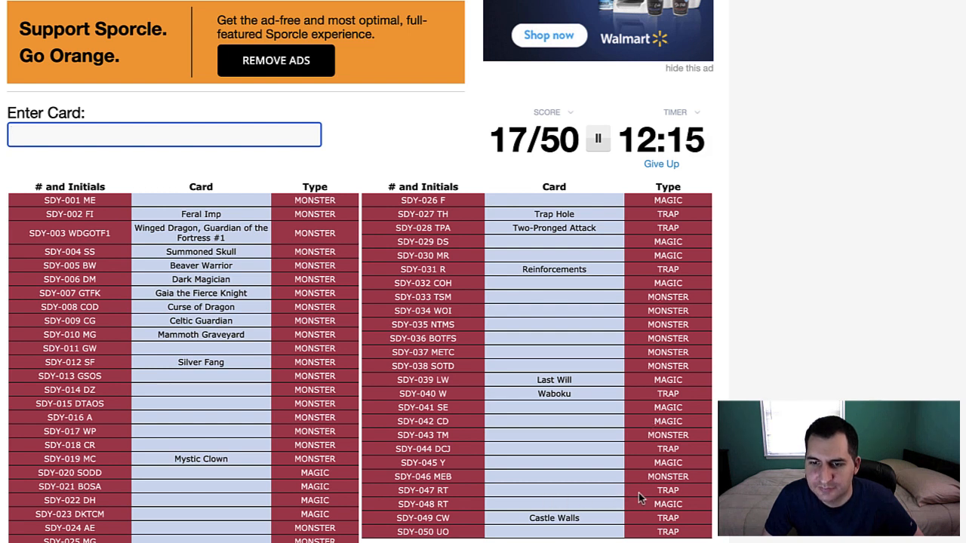
pyautogui.write('ult')
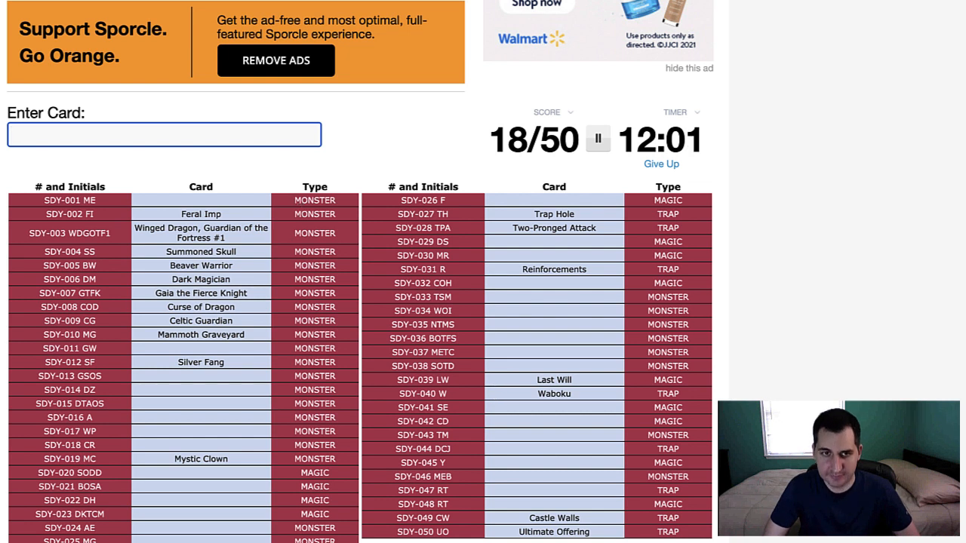
pyautogui.write('dragon capture j')
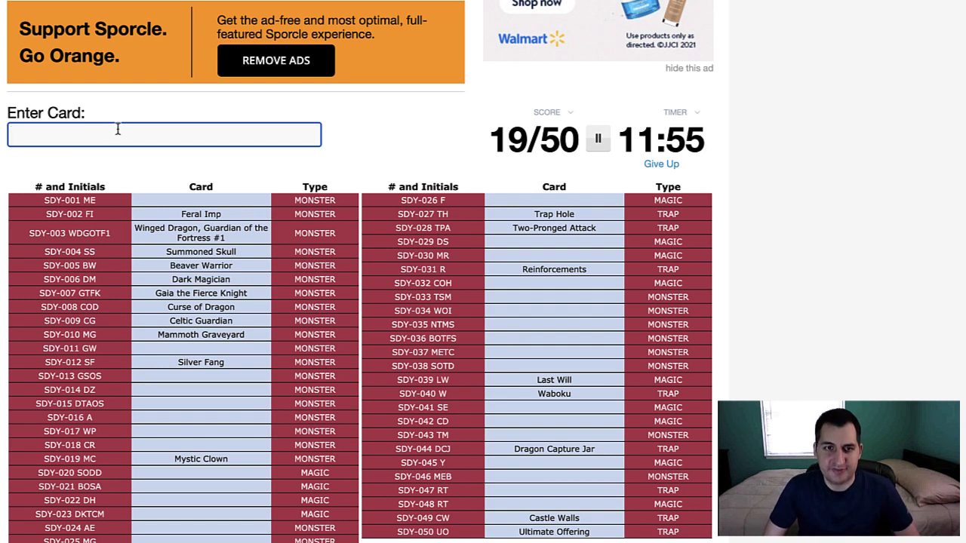
pyautogui.write('reverse ca')
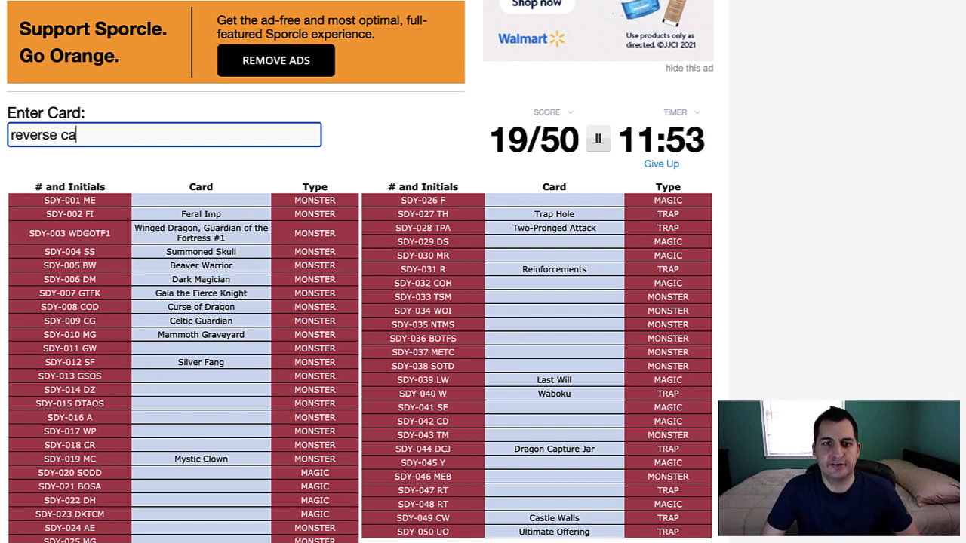
pyautogui.press('Backspace')
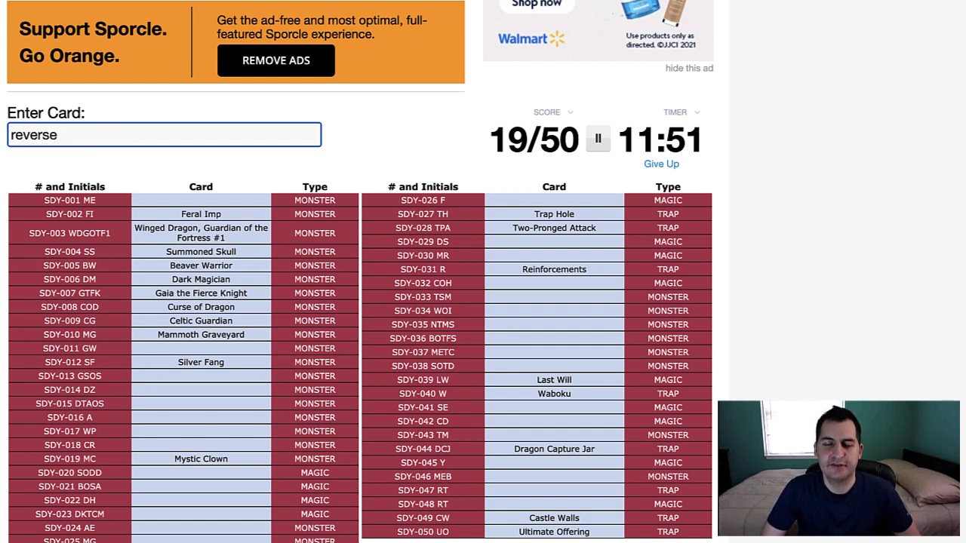
pyautogui.write('tr')
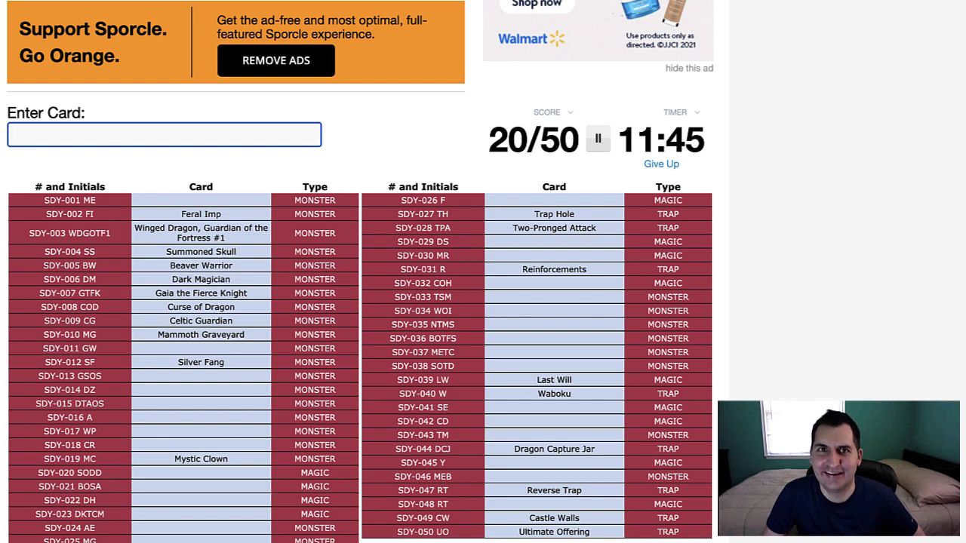
pyautogui.moveTo(594, 274)
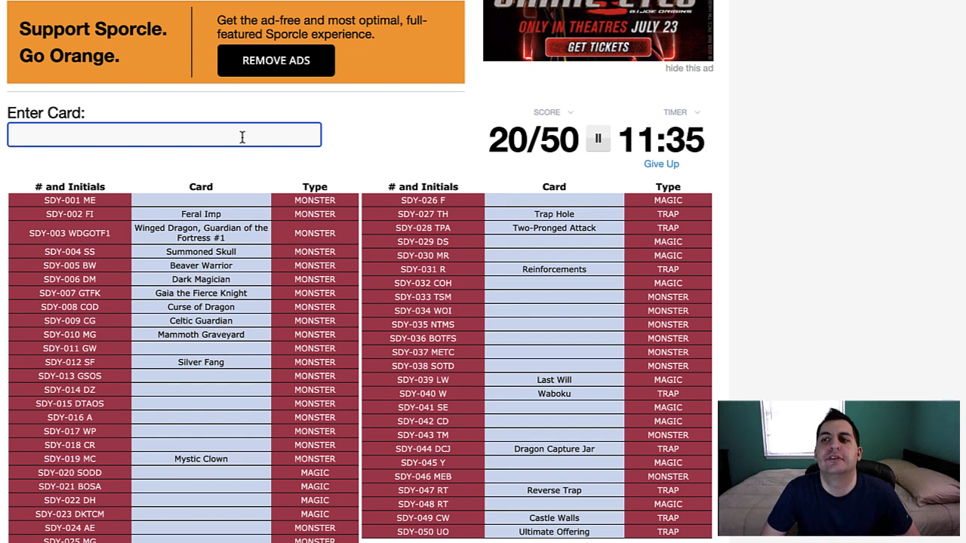
# Name Sword of Dark Destruction and Dian Keto the Cure Master
pyautogui.write('sword of dar')
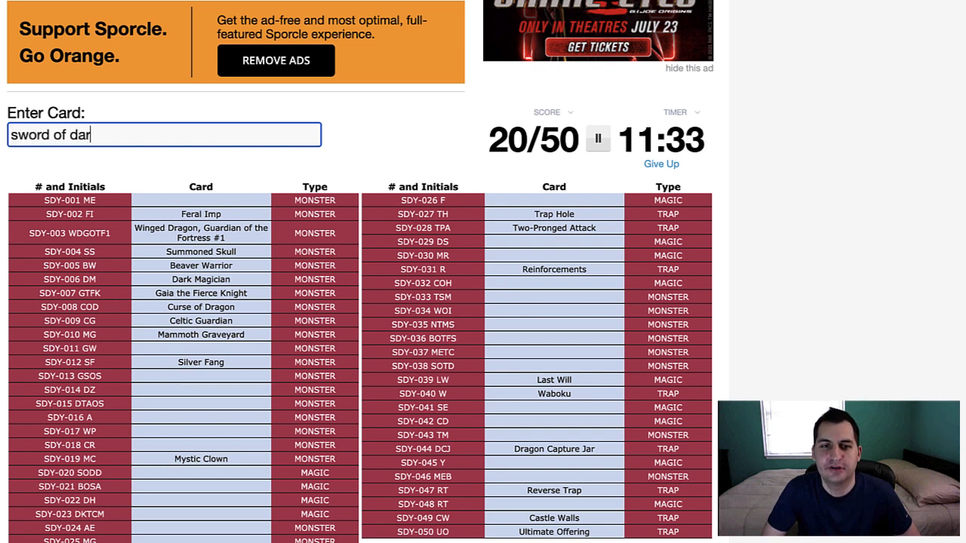
pyautogui.write('k destruc')
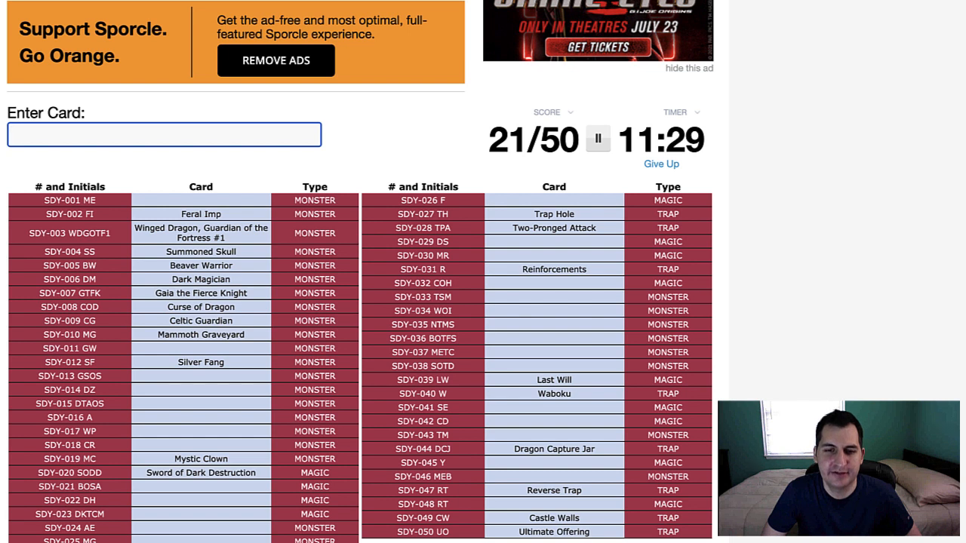
pyautogui.write('di')
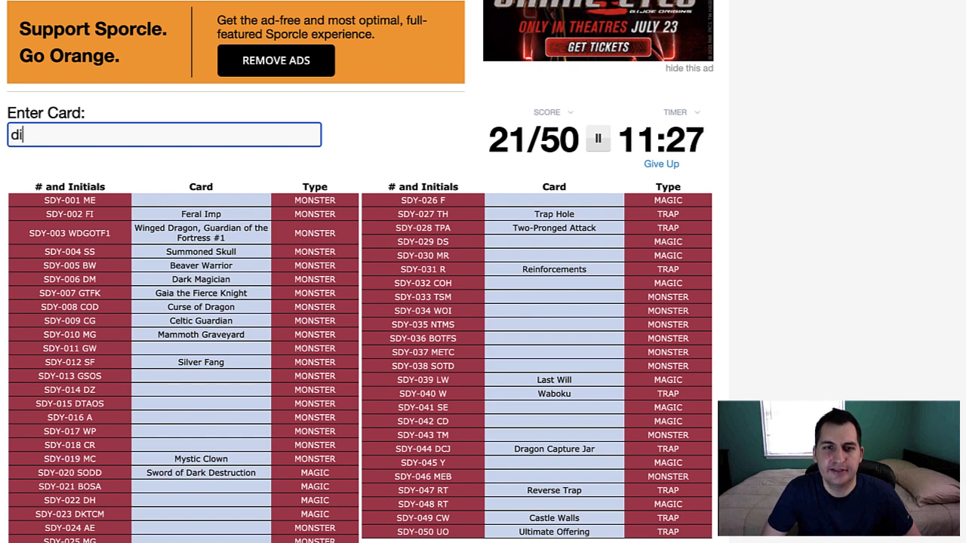
pyautogui.write('an keto the')
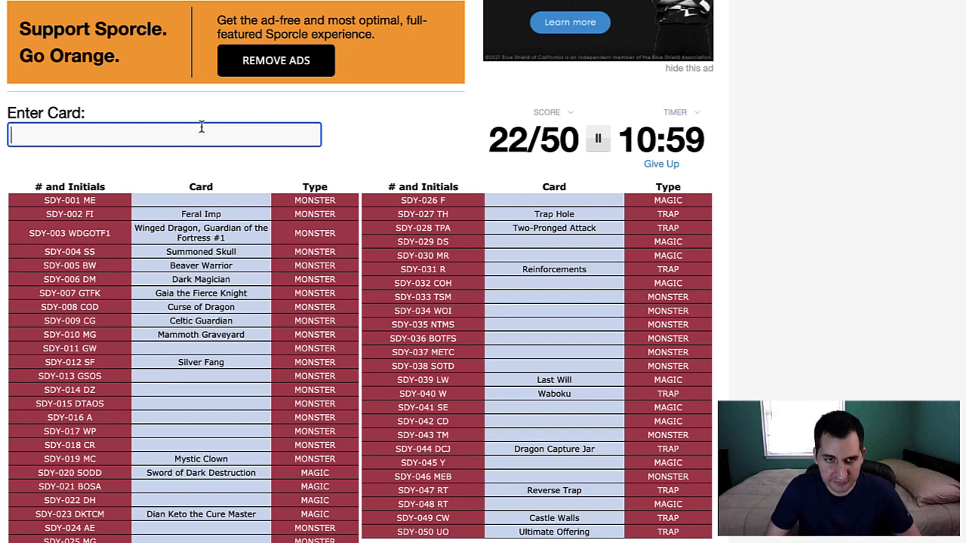
# Name Remove Trap and guess Ancient Telescope and The Inexperienced Spy
pyautogui.write('re')
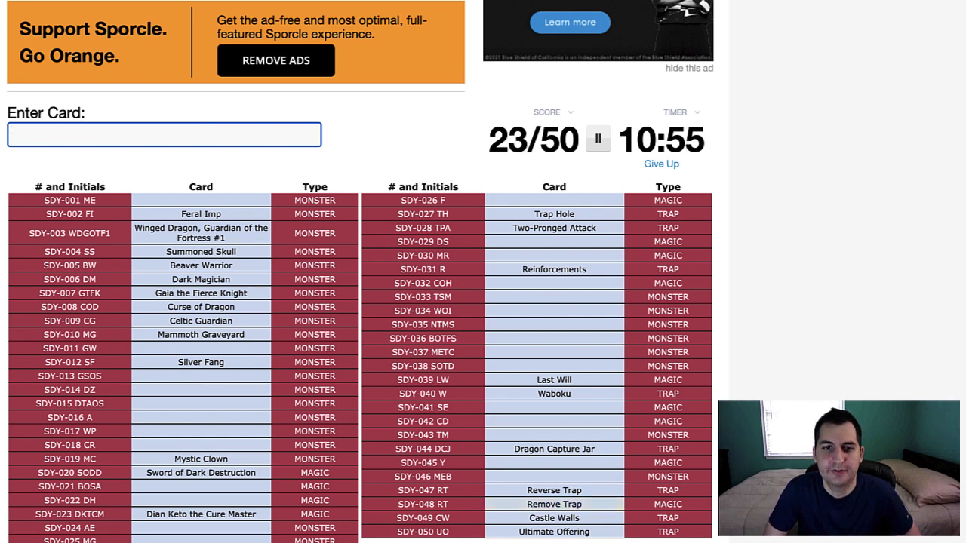
pyautogui.write('ancient t')
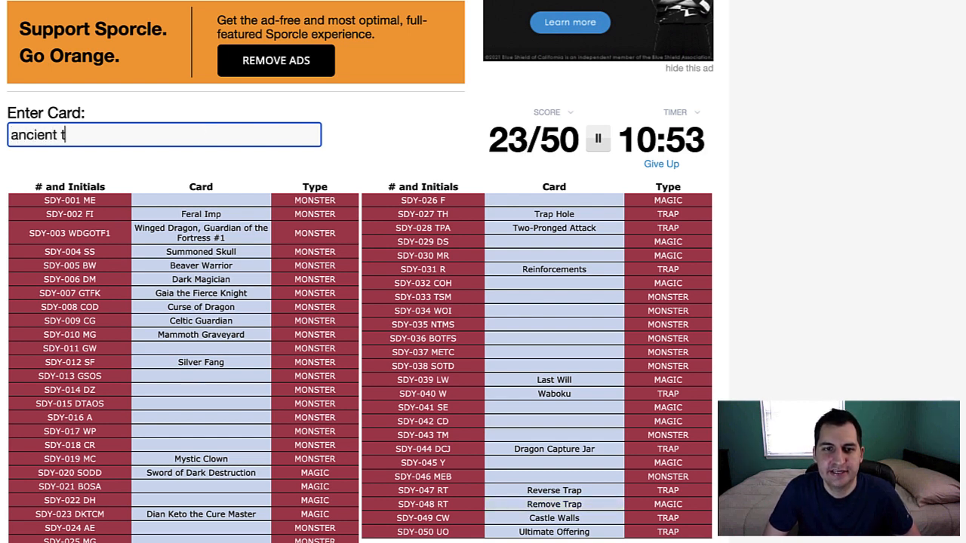
pyautogui.write('elescop')
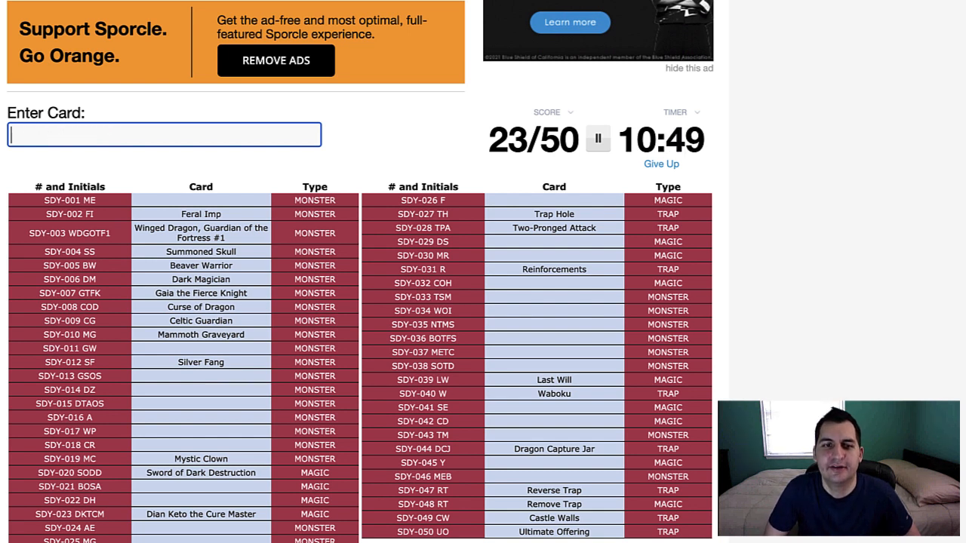
pyautogui.write('th')
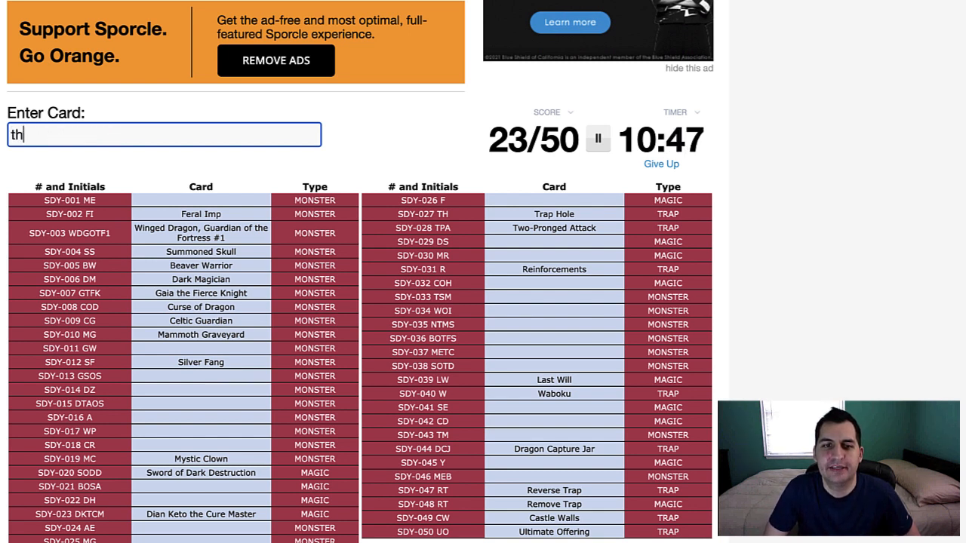
pyautogui.write('the inexperienc')
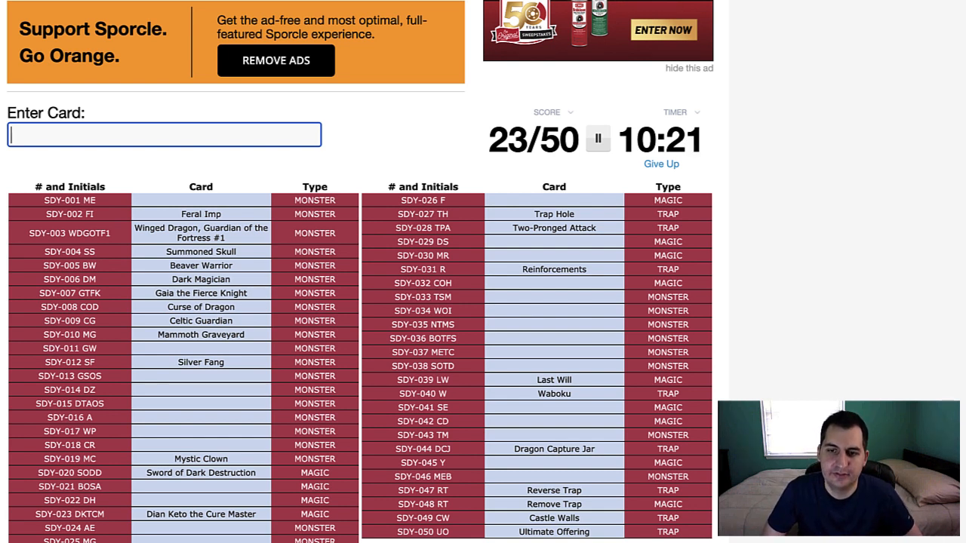
# Guess Mysterious Puppeteer and name Neo the Magic Swordsman
pyautogui.write('mysterio')
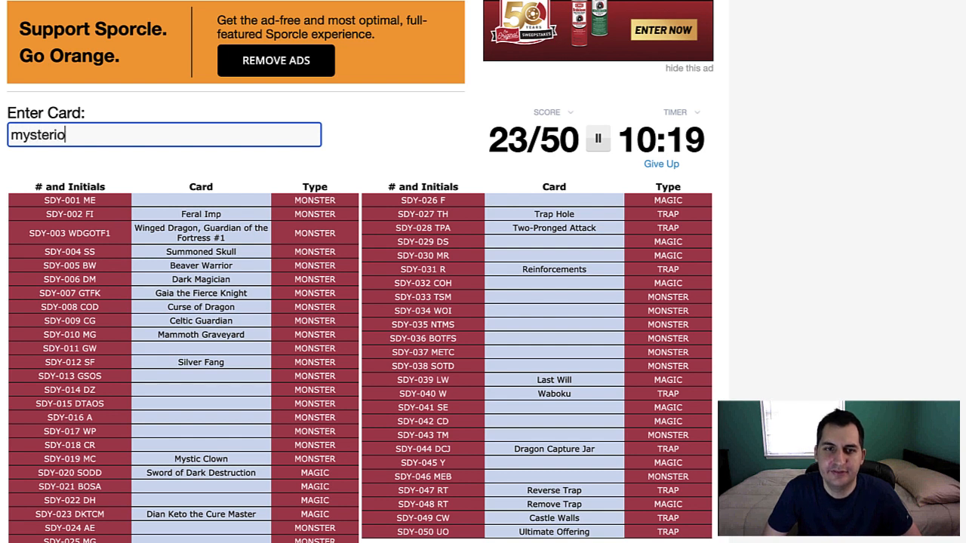
pyautogui.write('us pupp')
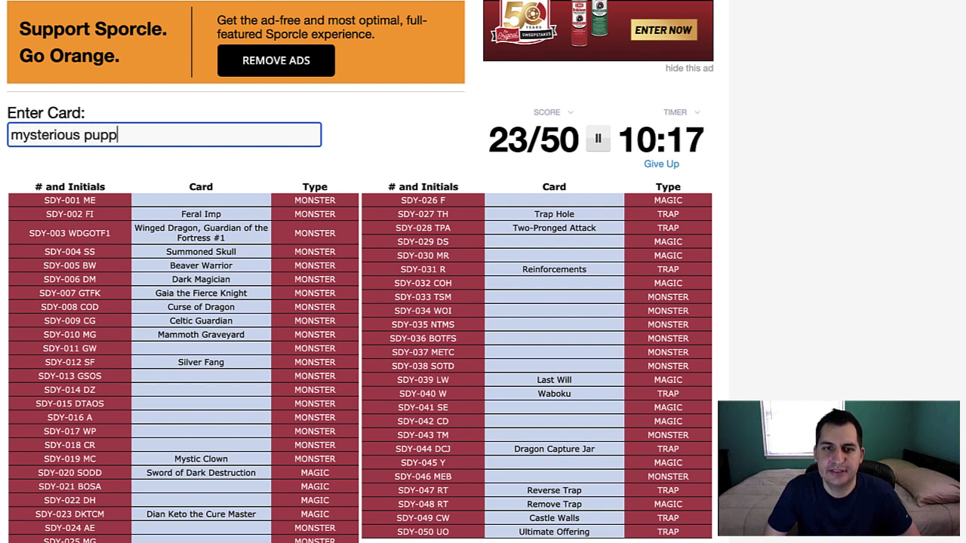
pyautogui.write('eteer')
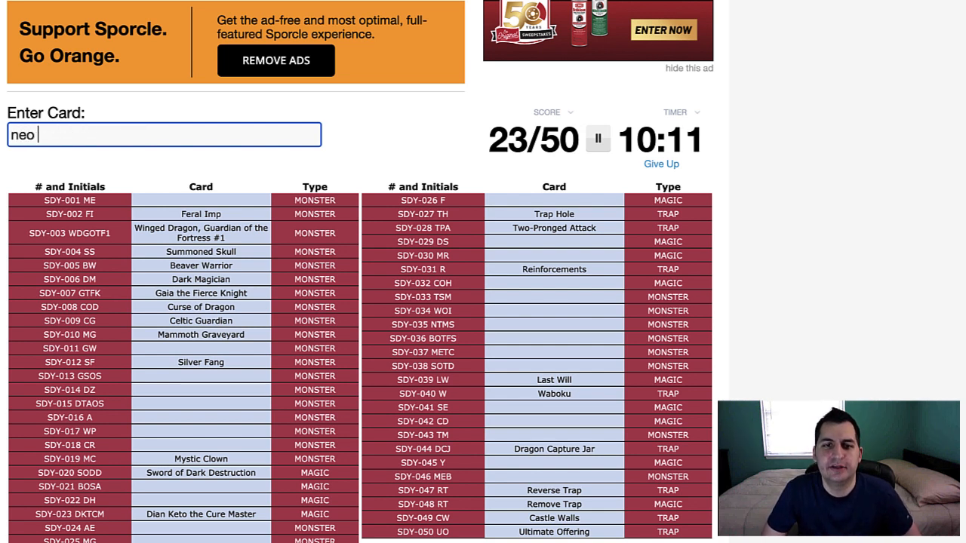
pyautogui.write('the magic swordsma')
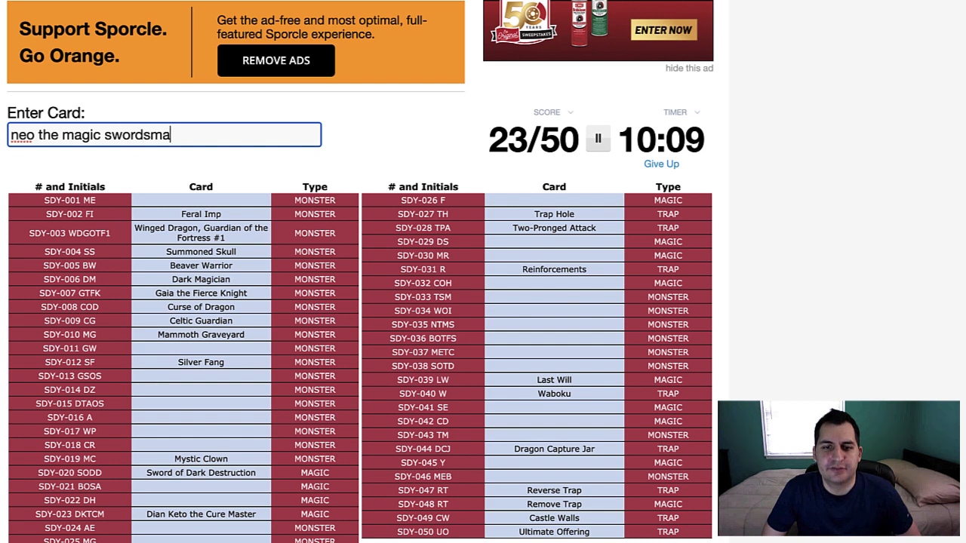
# Guess Rogue Doll and Ogre of the Black Shadow, then name Mystical Elf and Giant Soldier of Stone
pyautogui.write('rogue')
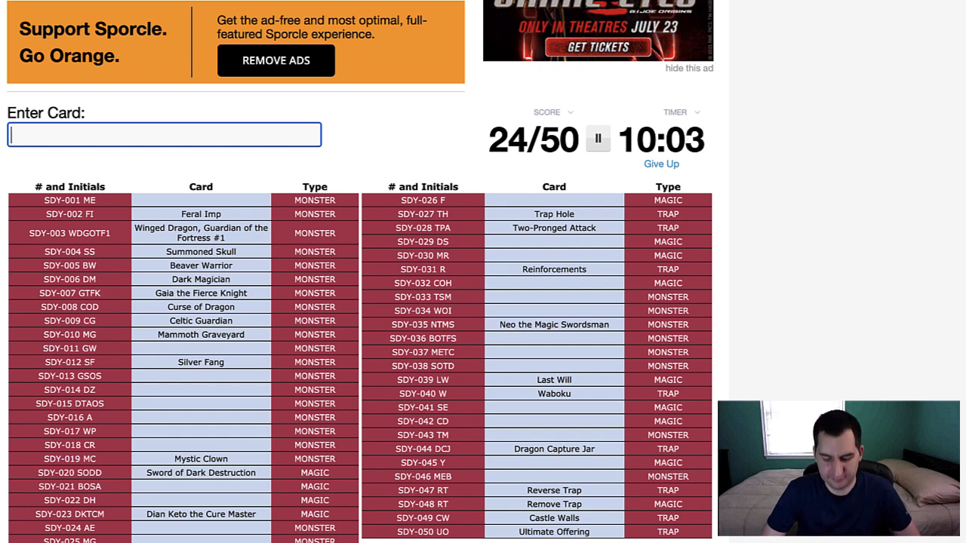
pyautogui.write('ogre of th')
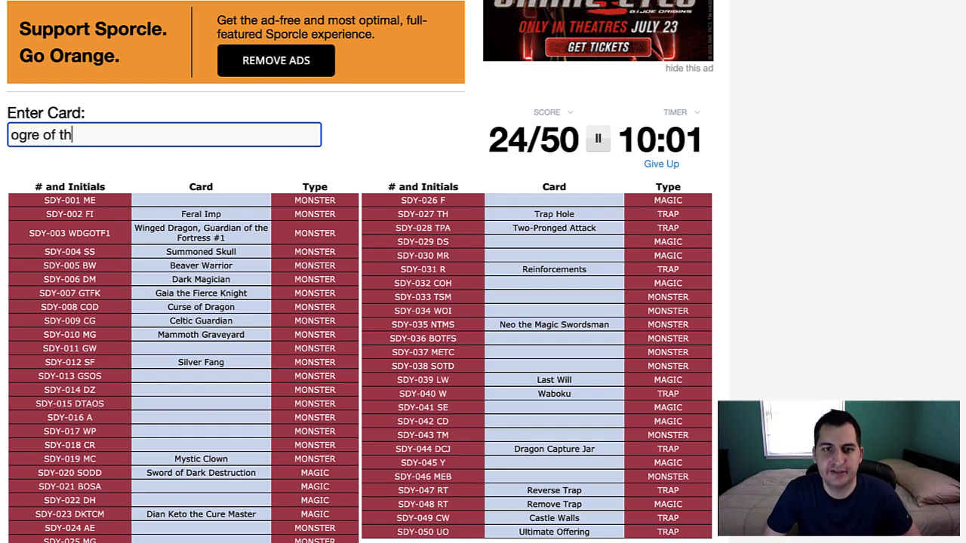
pyautogui.write('e black shado')
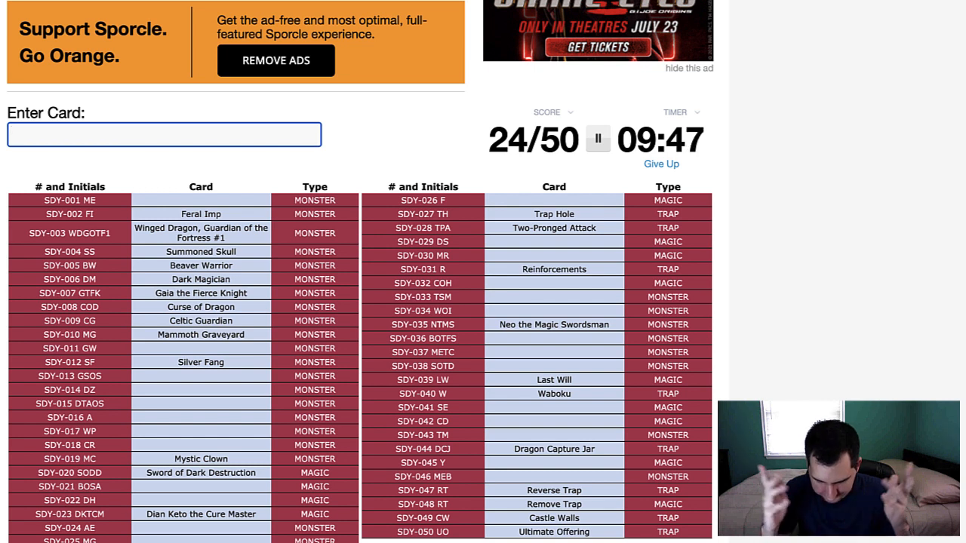
pyautogui.write('myst')
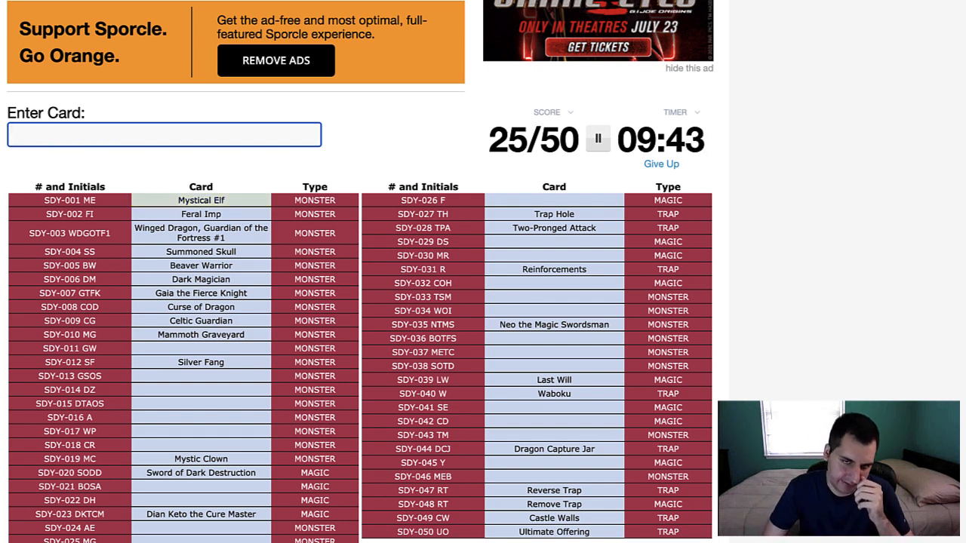
pyautogui.write('giant')
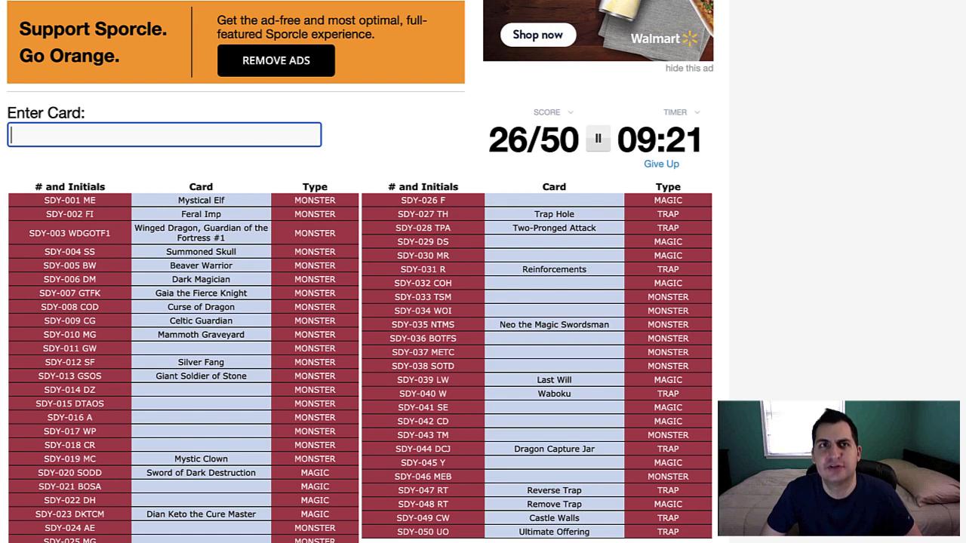
# Guess Legendary Sword, then name Monster Reborn, Change of Heart and Dark Hole
pyautogui.write('legendary')
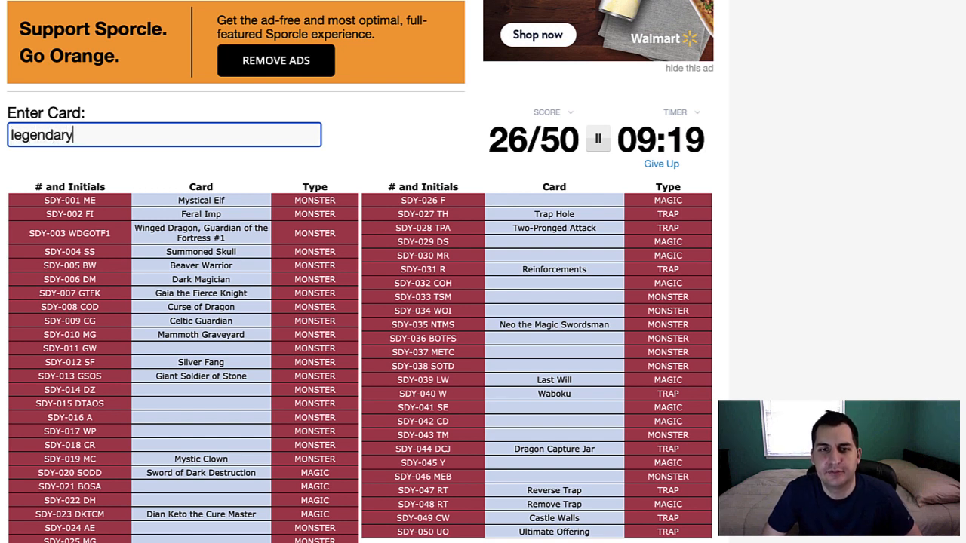
pyautogui.write('swo')
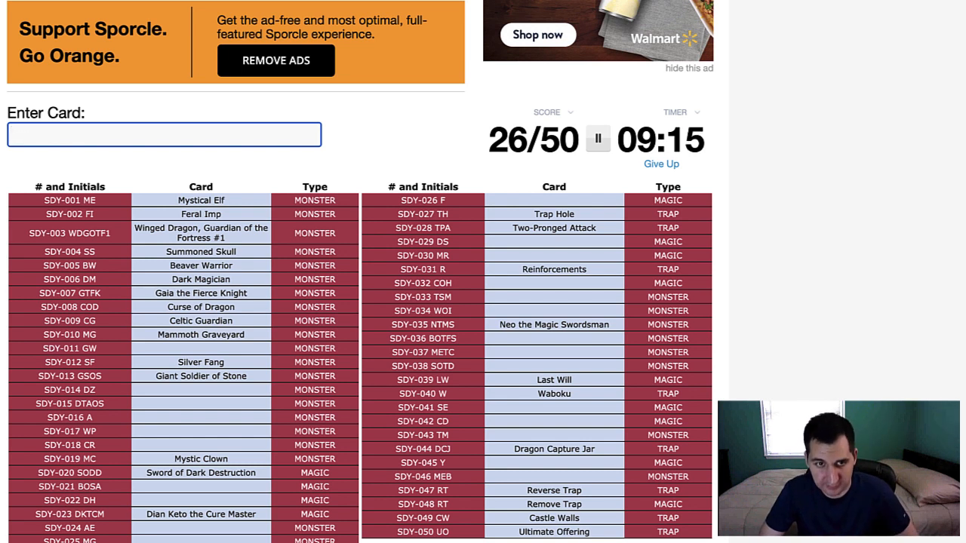
pyautogui.write('Monster Reborn')
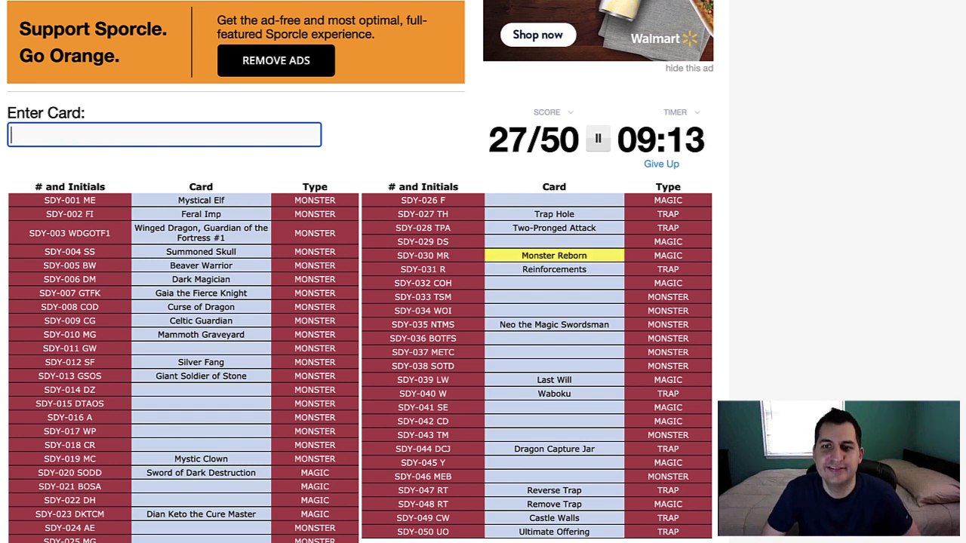
pyautogui.write('change o')
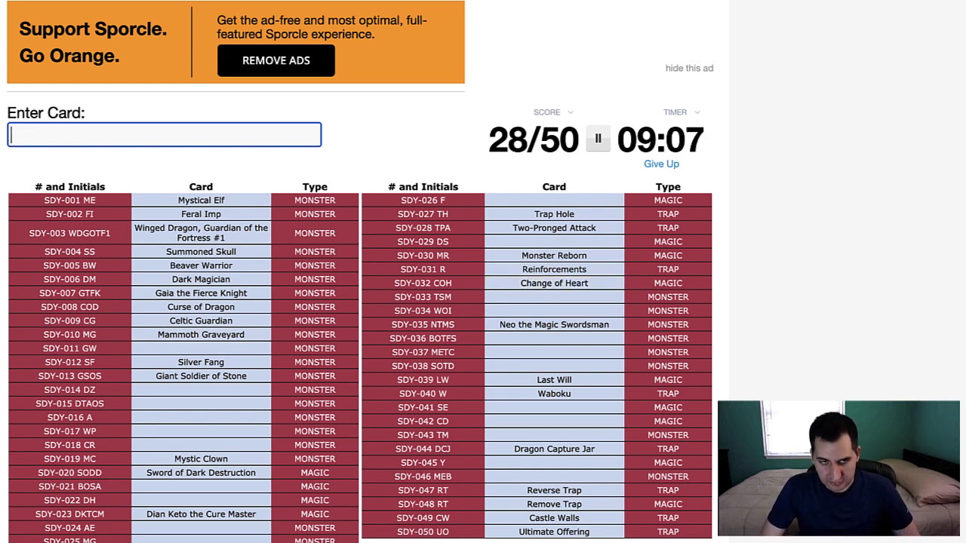
pyautogui.write('Dark Hole')
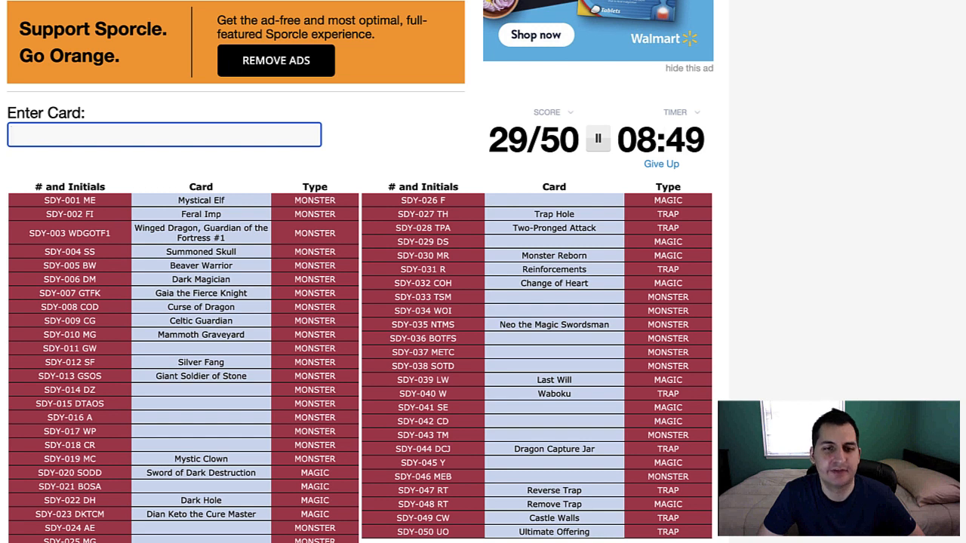
# Guess Pale Beast, then name Wall of Illusion, Fissure and De-Spell
pyautogui.write('pa')
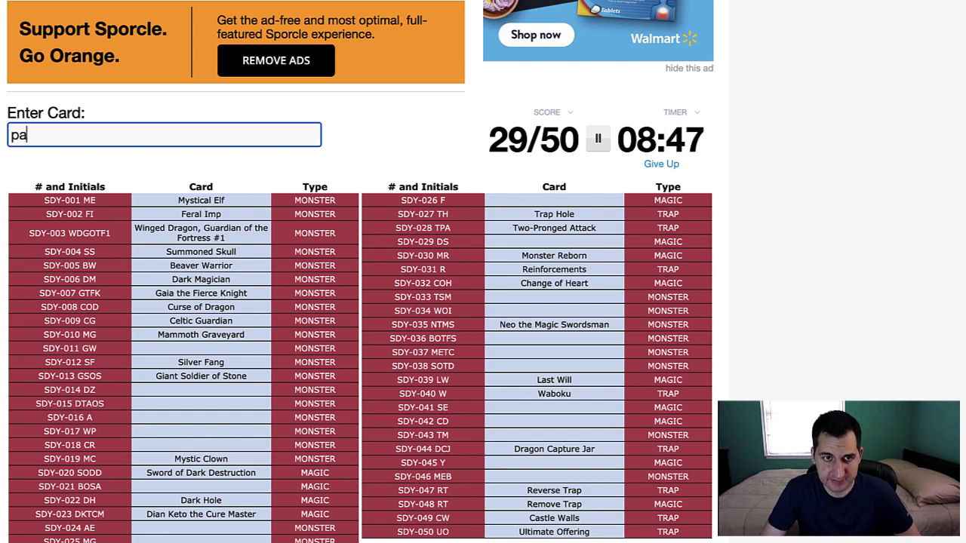
pyautogui.write('le beas')
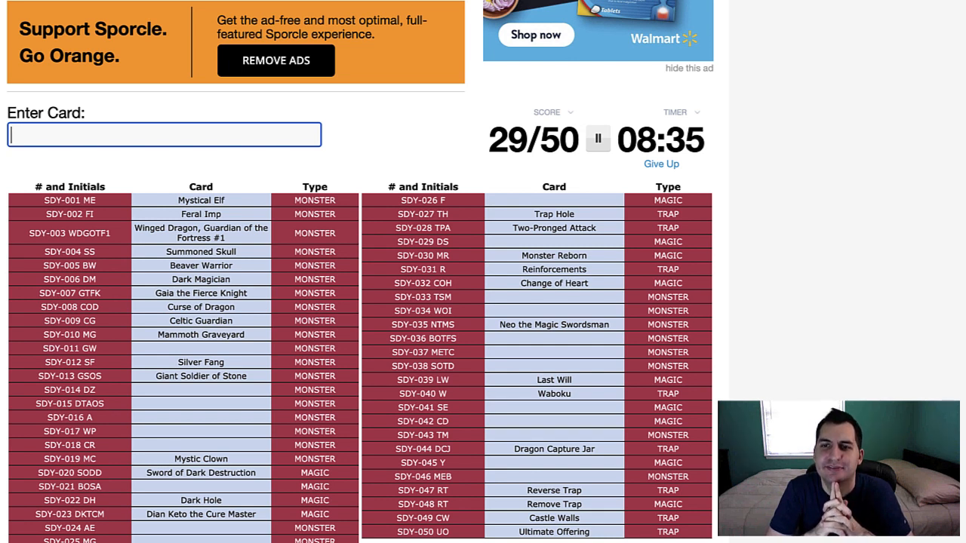
pyautogui.write('wal')
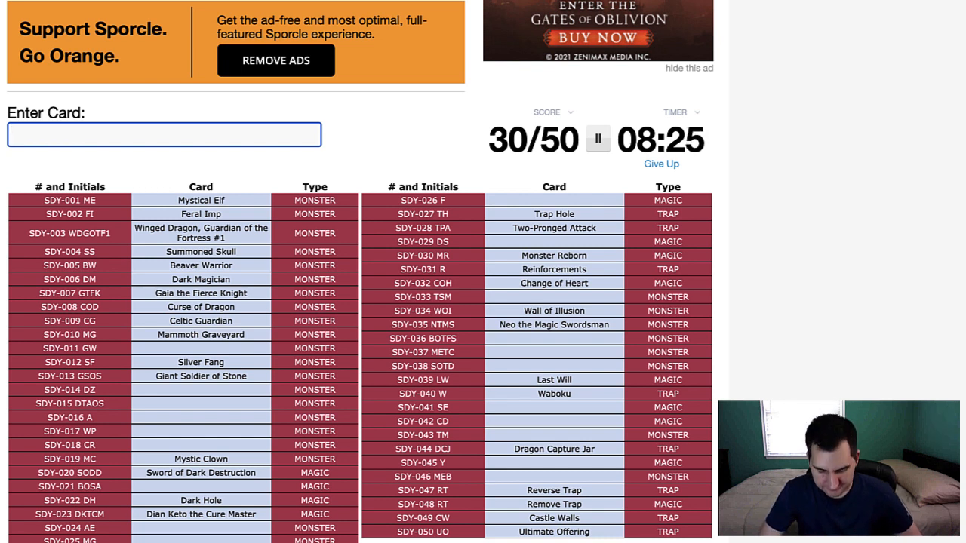
pyautogui.write('Fissure')
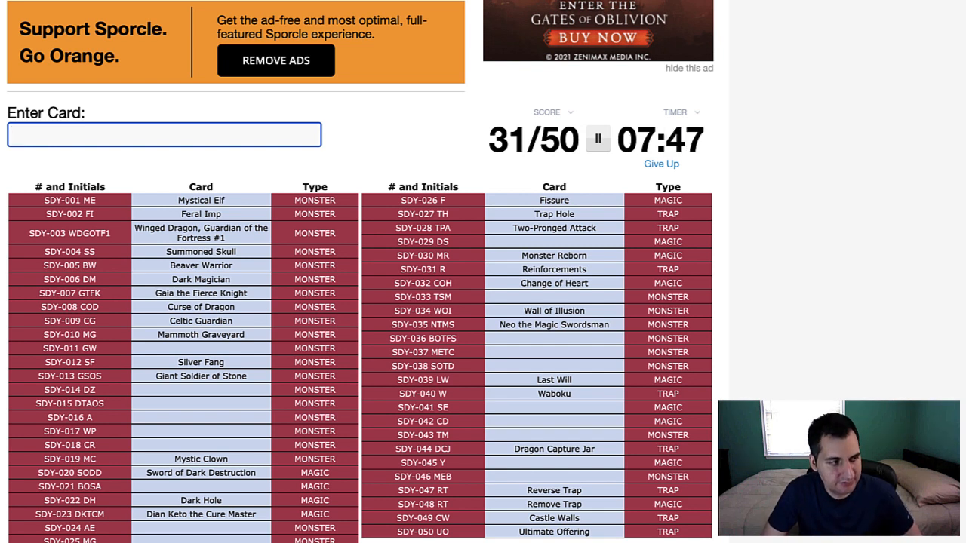
pyautogui.write('De-Spell')
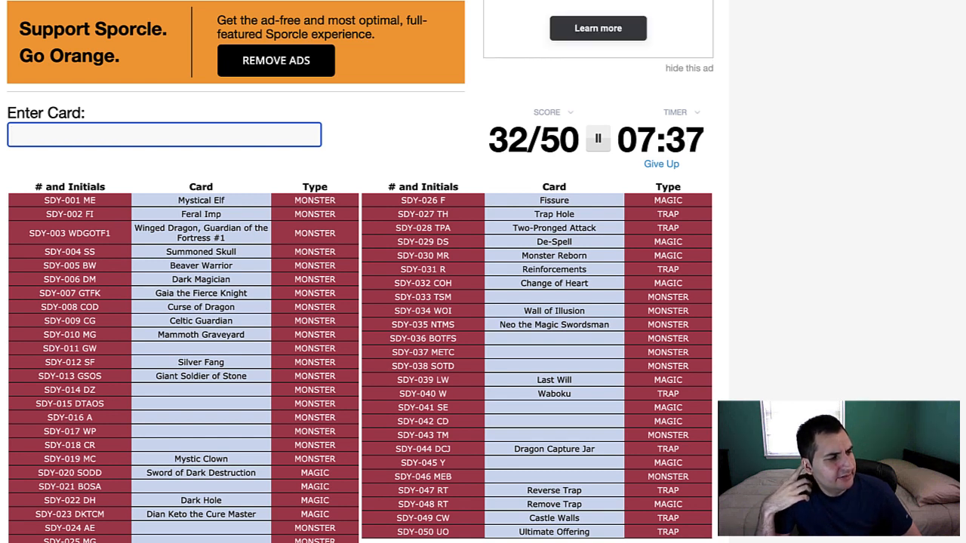
# Guess Stop Defense and Block Attack, then name Witty Phantom and The Stern Mystic
pyautogui.write('stop')
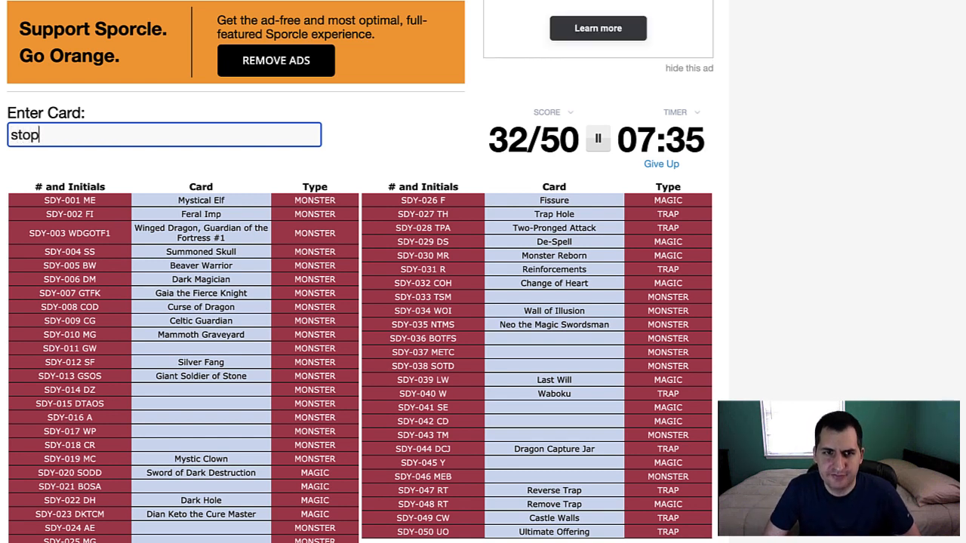
pyautogui.write('def')
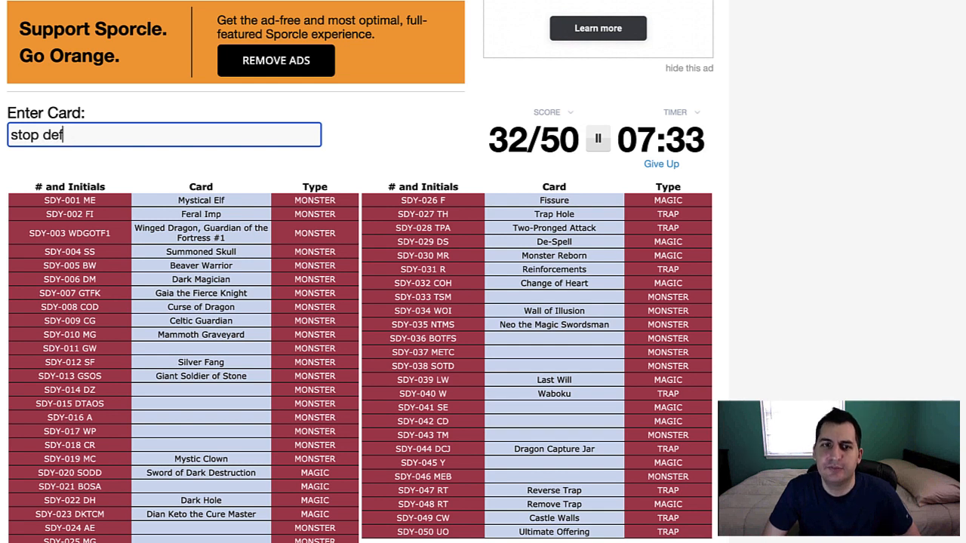
pyautogui.write('block at')
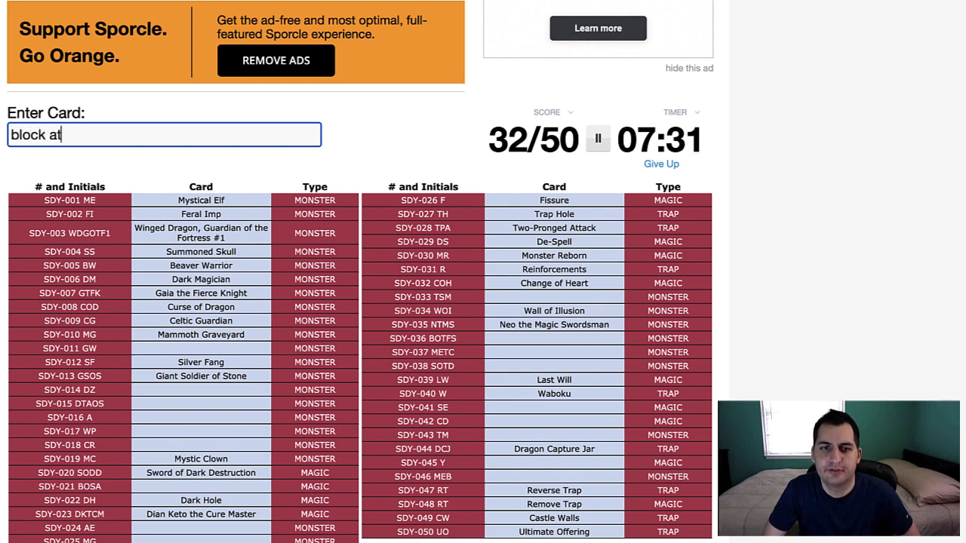
pyautogui.write('t')
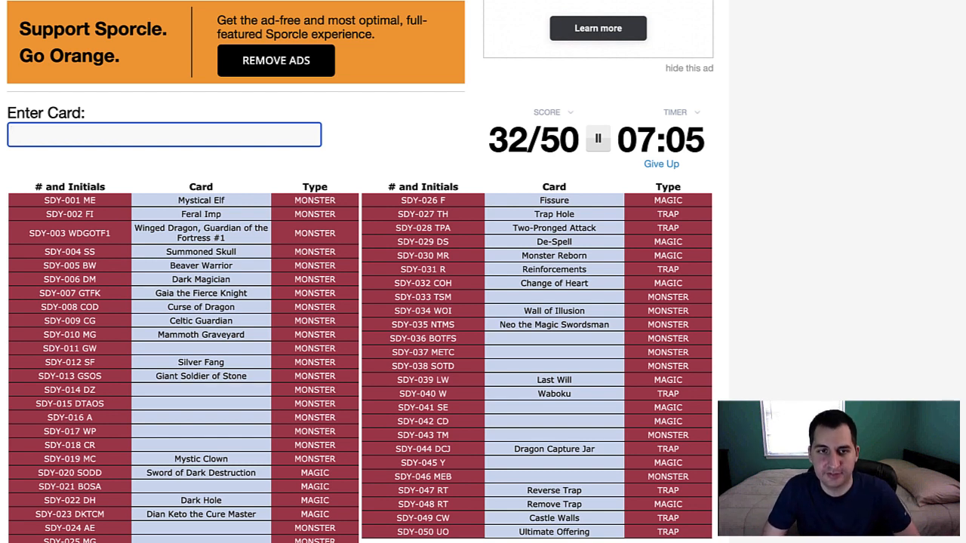
pyautogui.write('The Stern Mystic')
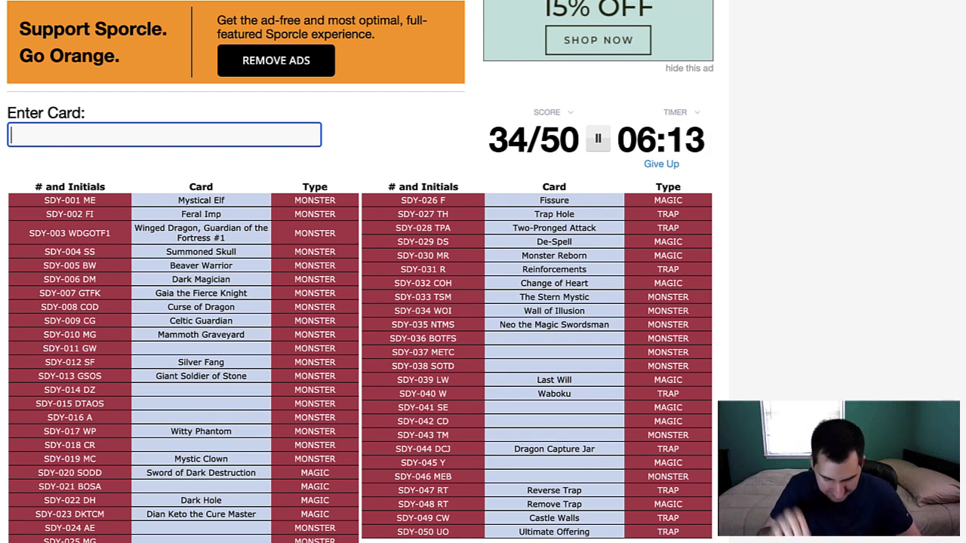
# Guess Frenzied Panda, then enter Soul Exchange for card SDY-041
pyautogui.write('frenz')
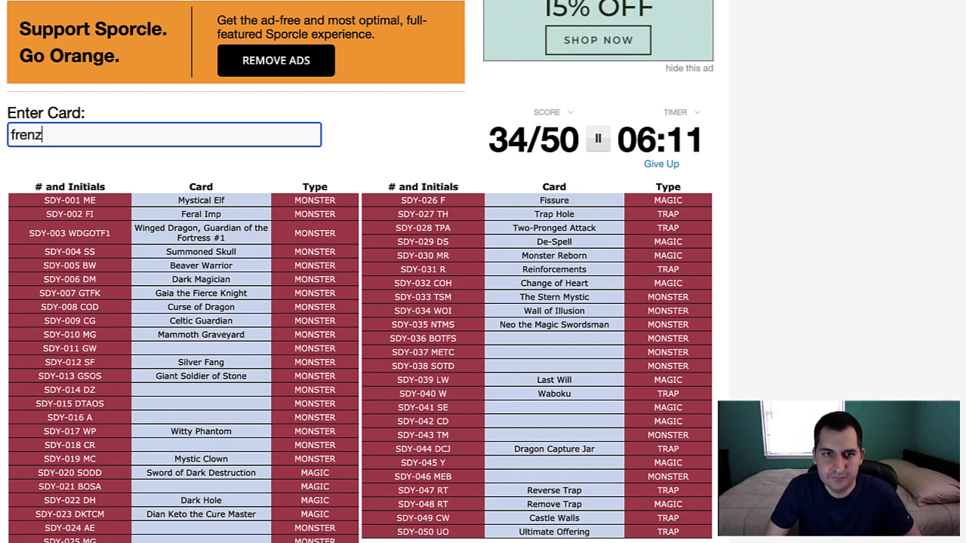
pyautogui.write('ied panda')
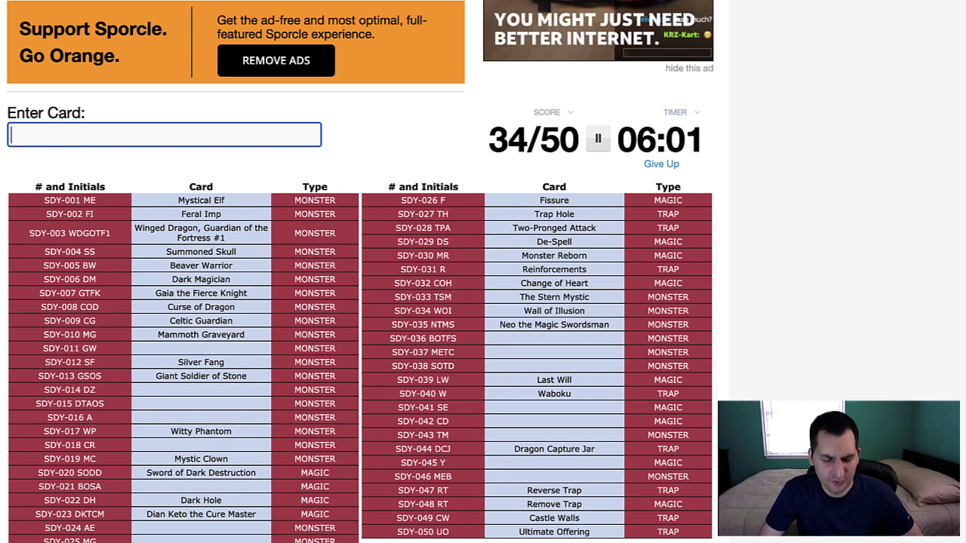
pyautogui.write('s')
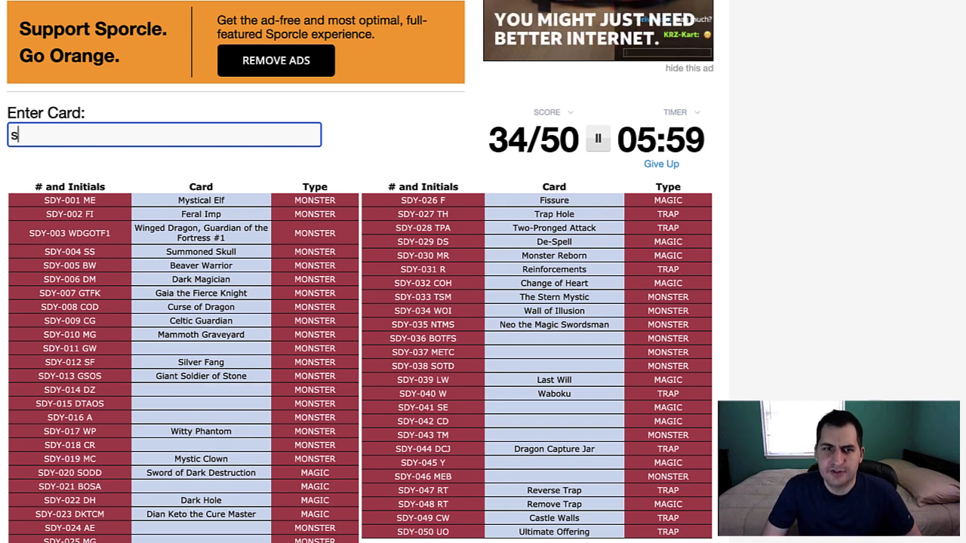
pyautogui.write('oul e')
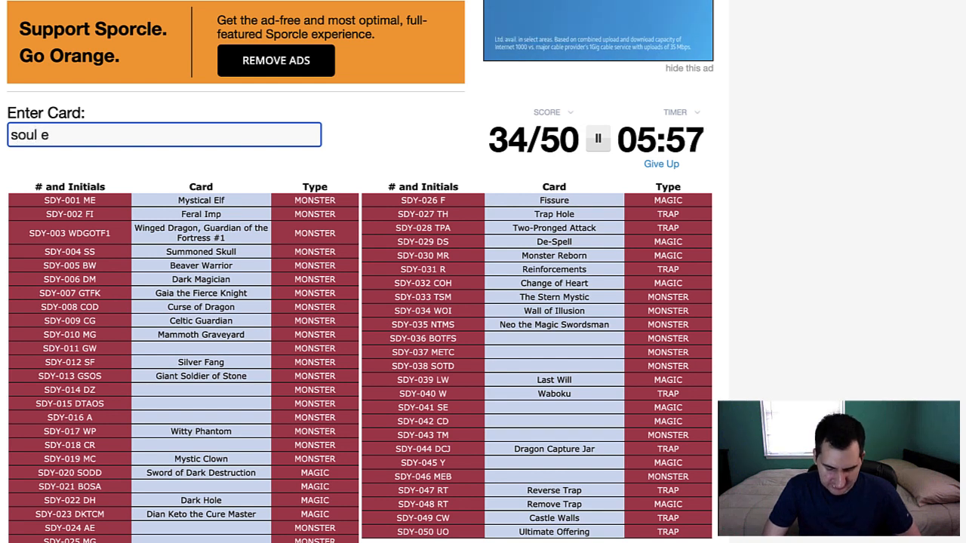
pyautogui.write('soul exchange')
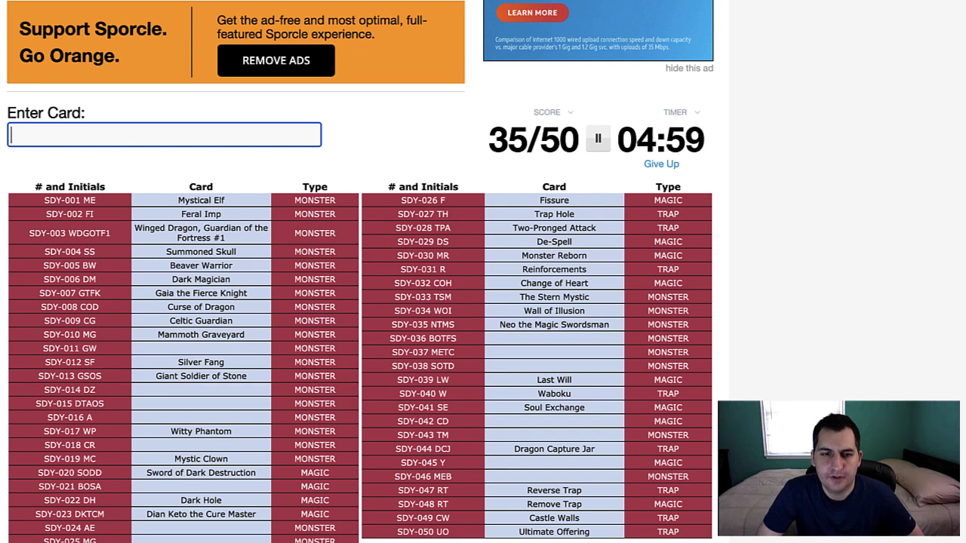
# Enter 'doma the ang' to name Doma The Angel of Silence, card SDY-015
pyautogui.write('d')
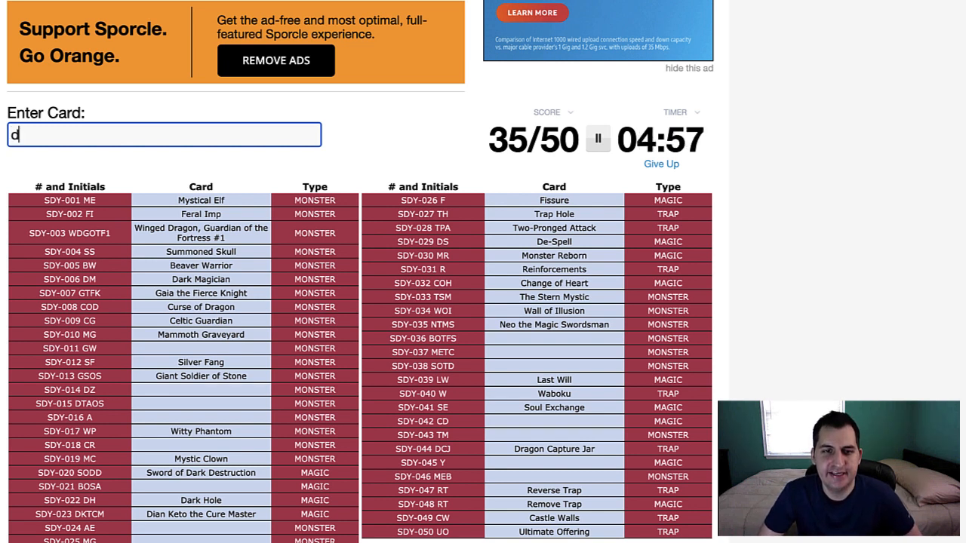
pyautogui.write('oma the ang')
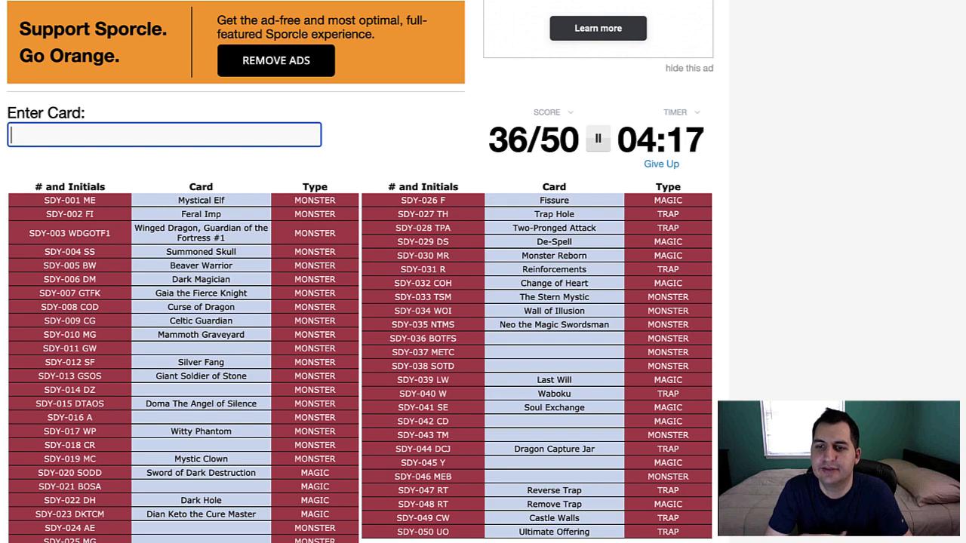
# Guess card names like Celtic Guardian until Yami fills SDY-045 for 37/50
pyautogui.write('d')
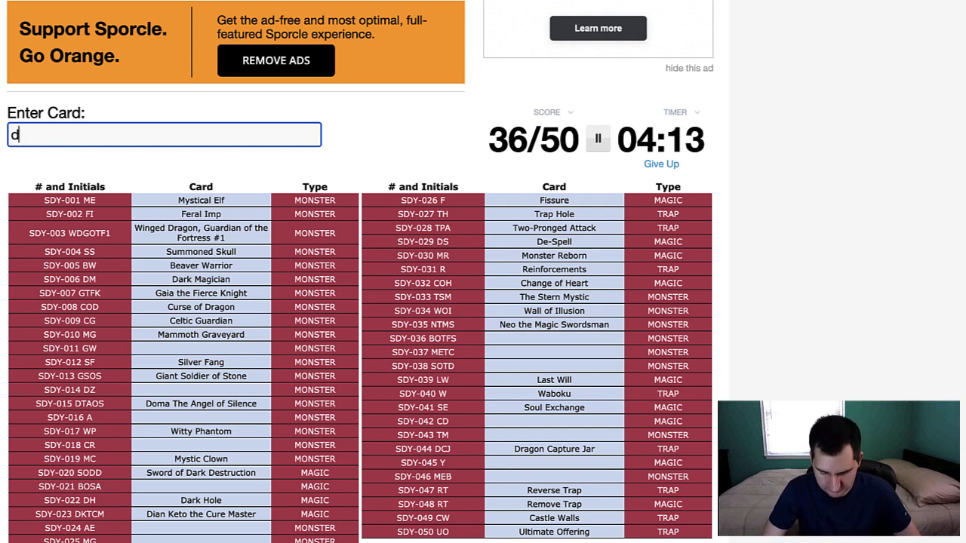
pyautogui.write('. huma')
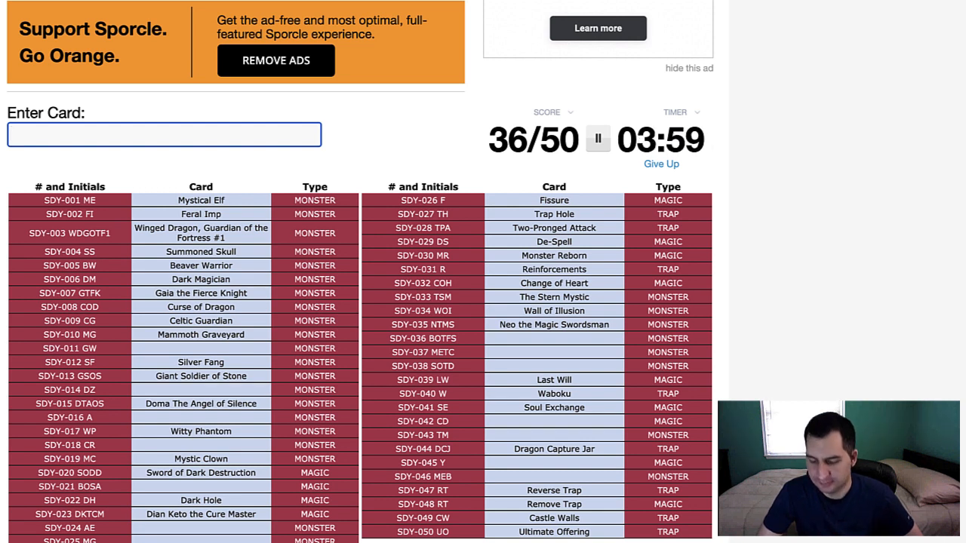
pyautogui.write('celtic')
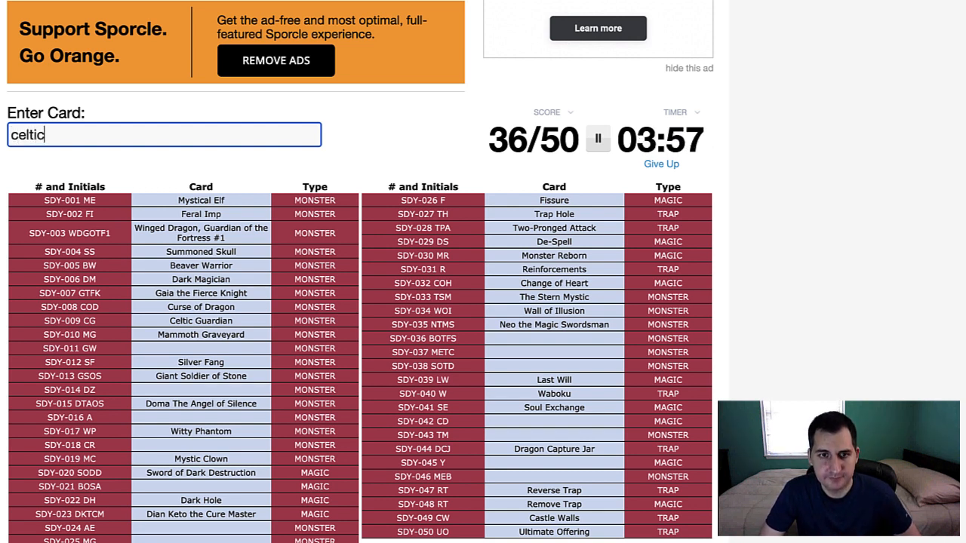
pyautogui.write('guardian')
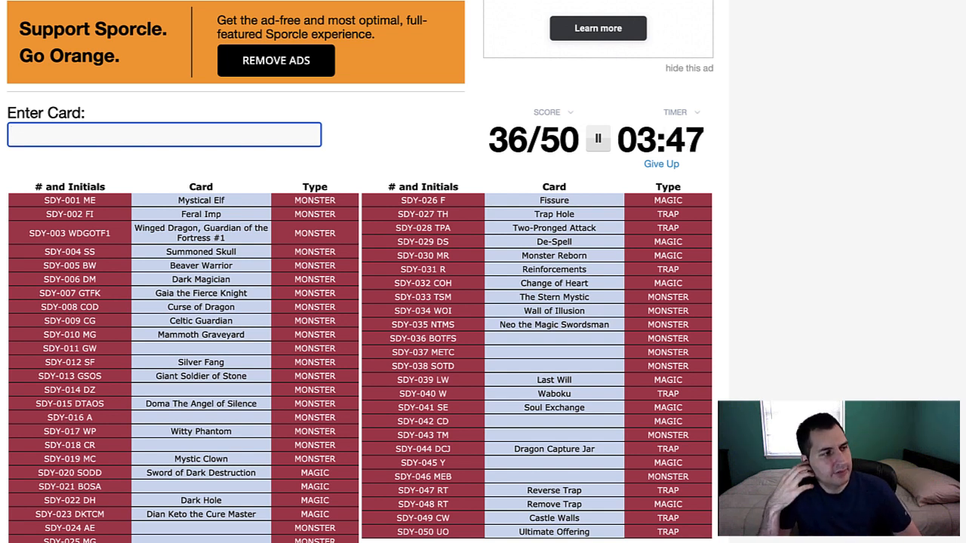
pyautogui.write('s')
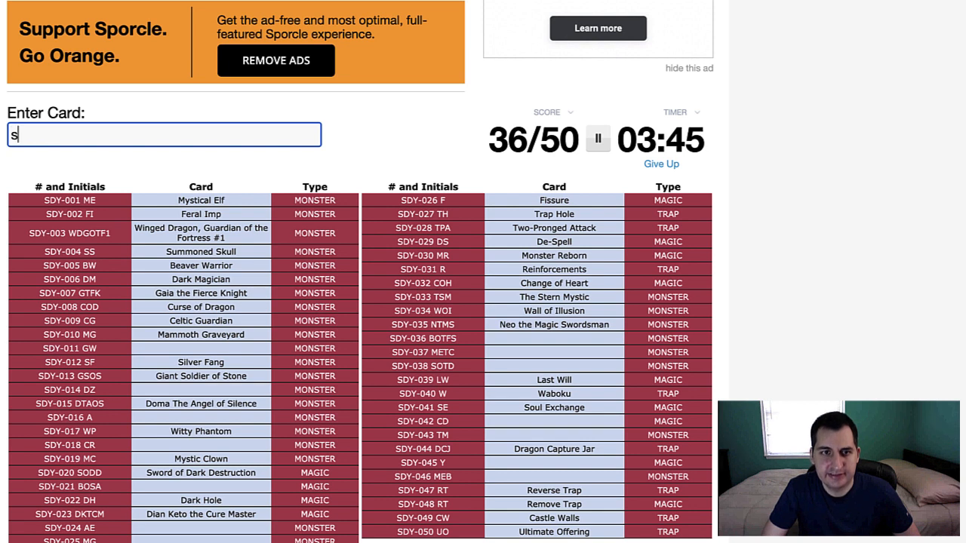
pyautogui.write('ogen')
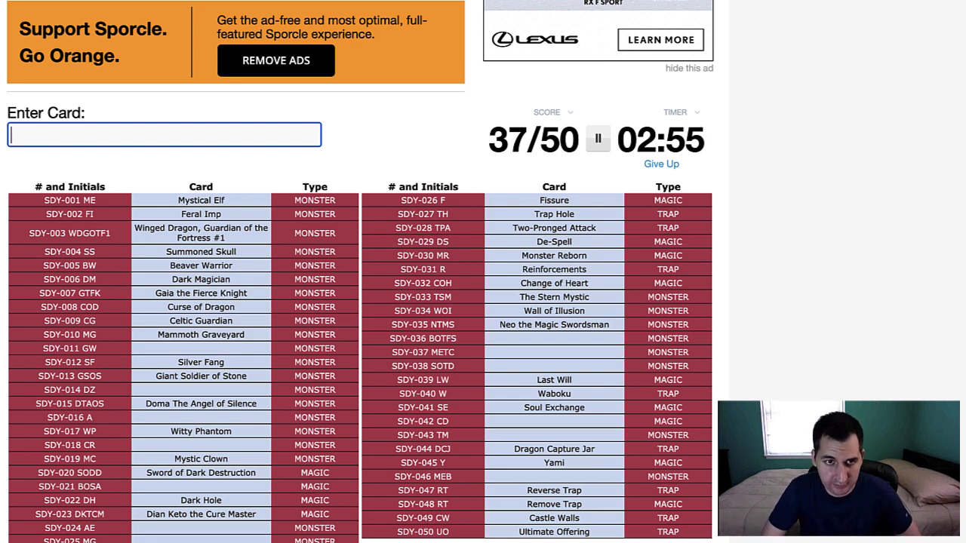
# Erase the rejected 'armed' guess so Trap Master fills SDY-043 for 38/50
pyautogui.write('armed')
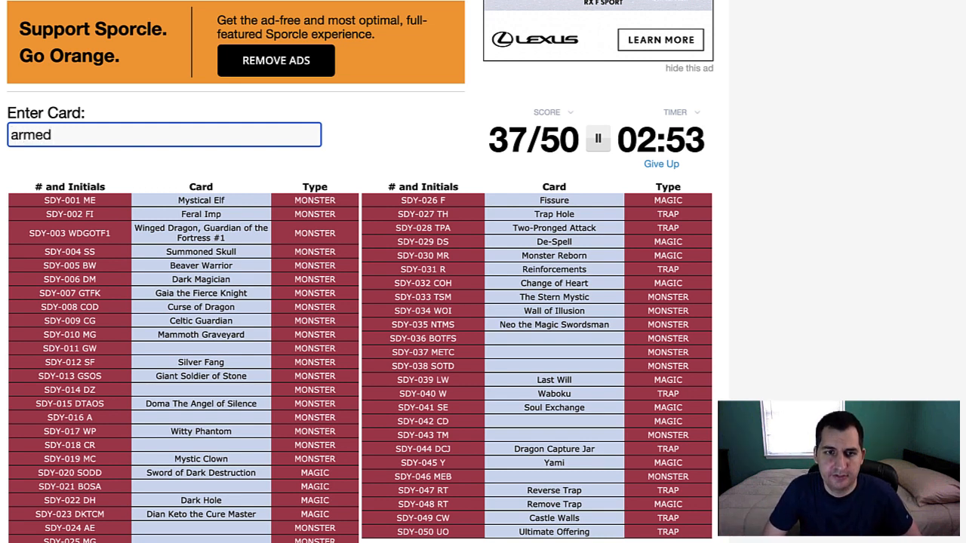
pyautogui.press('Backspace')
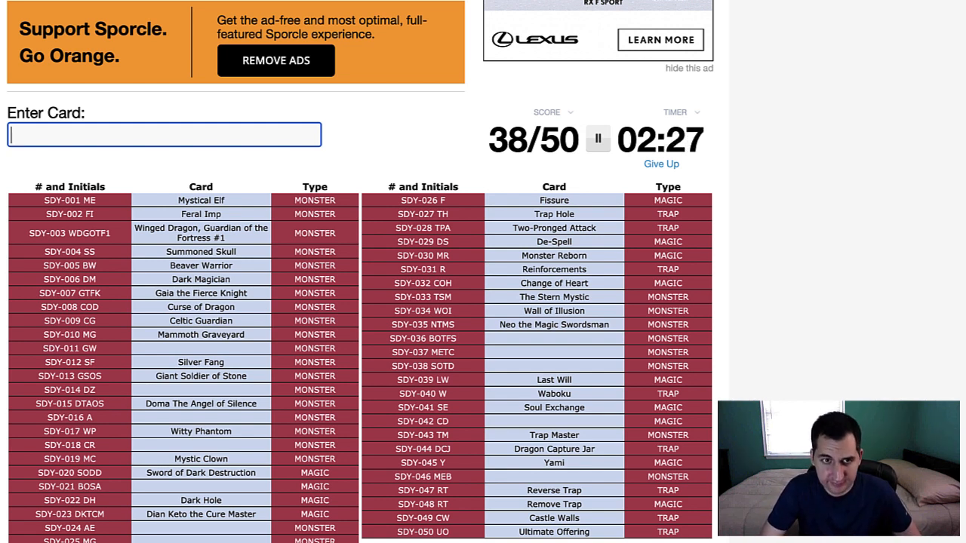
pyautogui.write('hane')
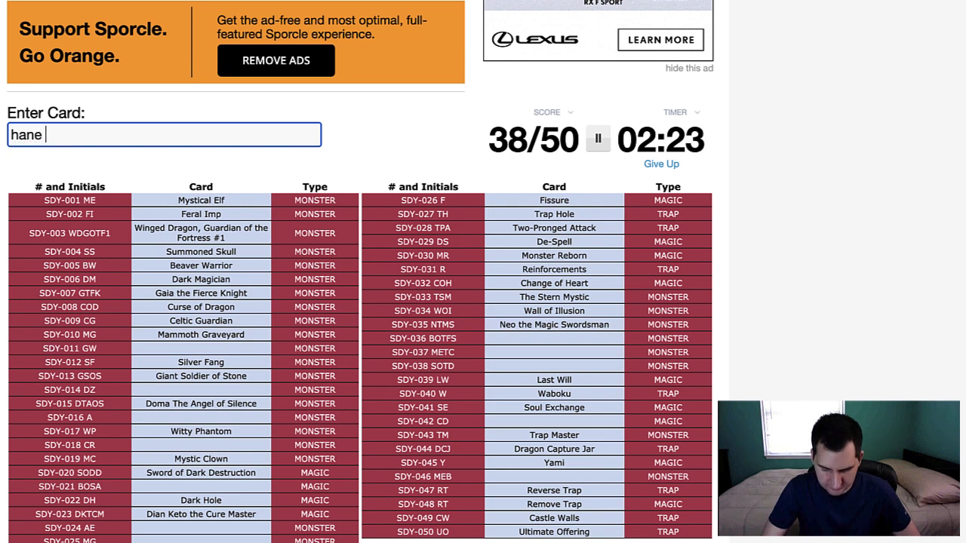
pyautogui.write('-hane')
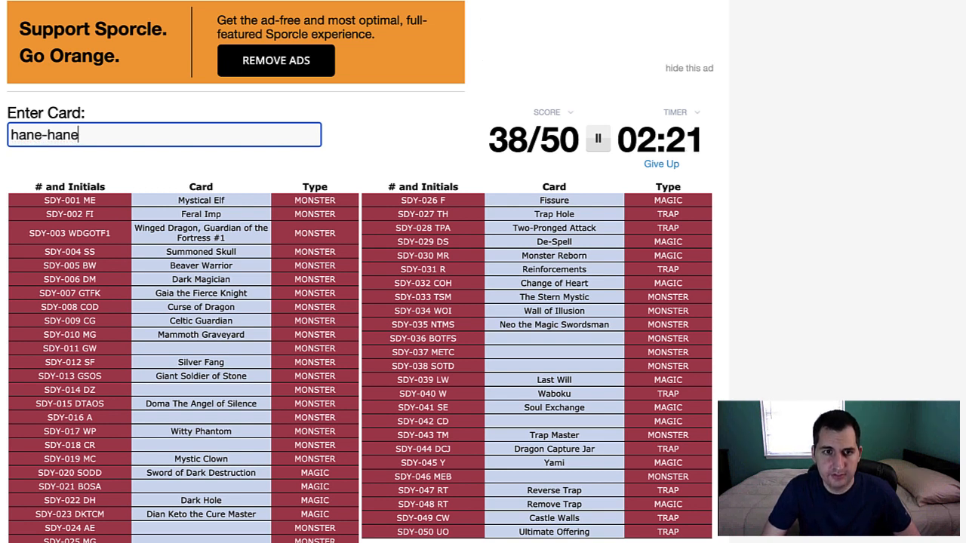
pyautogui.press('Return')
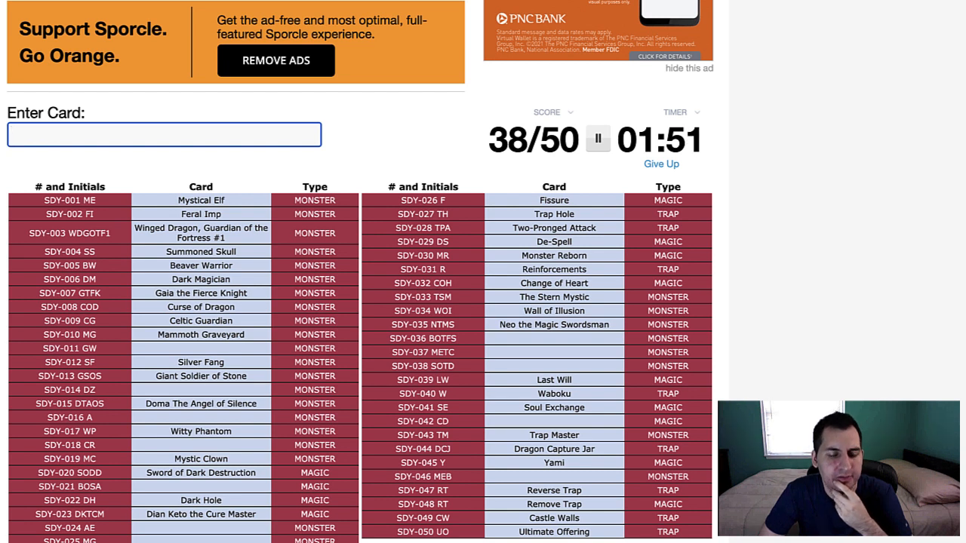
pyautogui.write('dark')
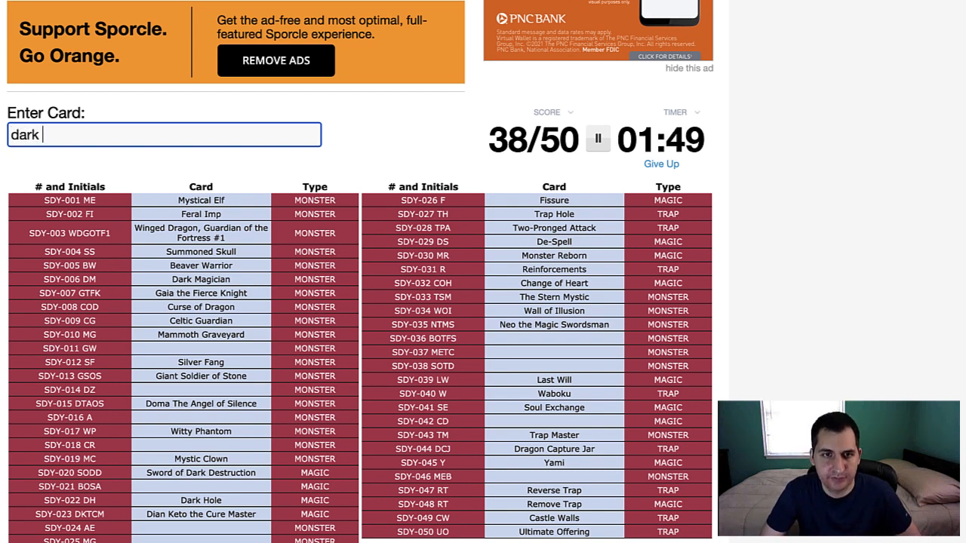
pyautogui.write('ene')
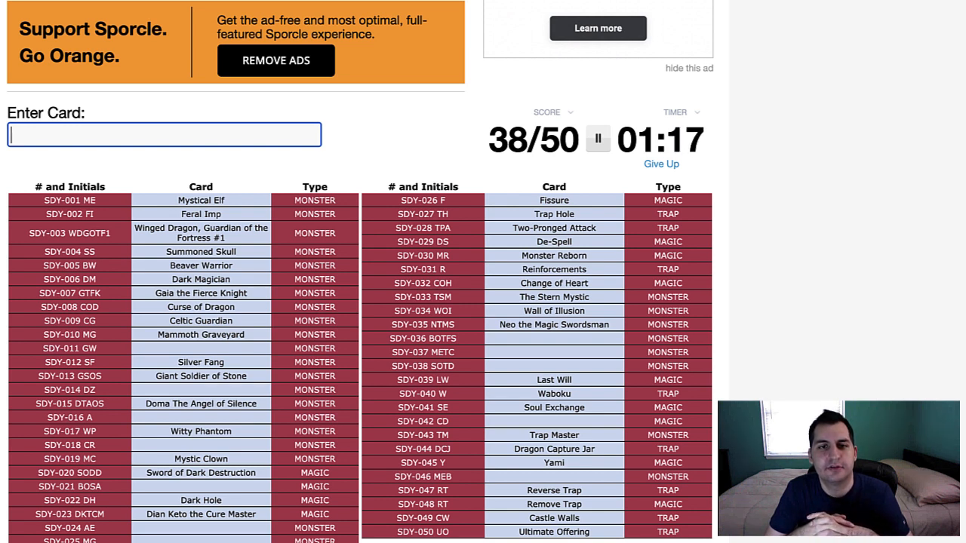
# Guess Swords of Revealing Light and Skull Red Bird until the timer hits 00:00
pyautogui.write('swords of reve')
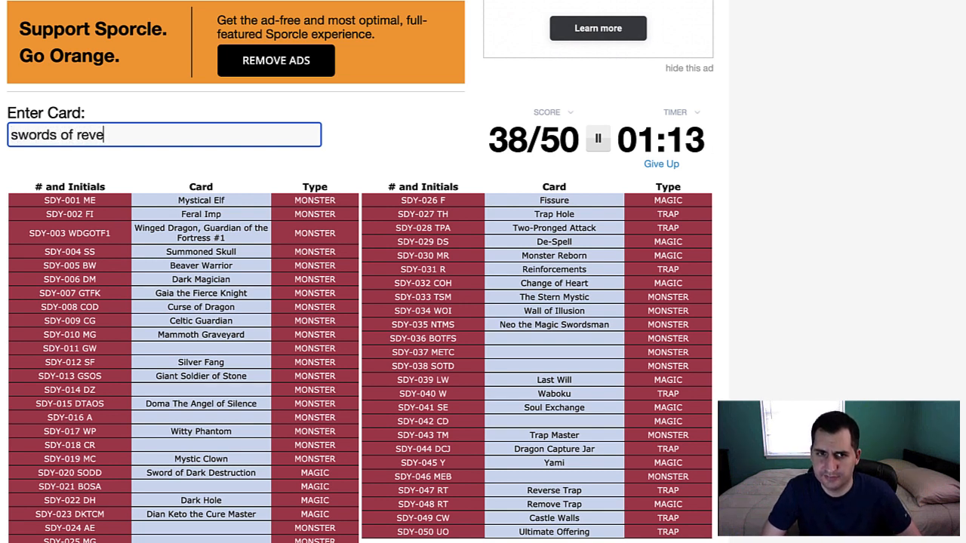
pyautogui.write('aling ligh')
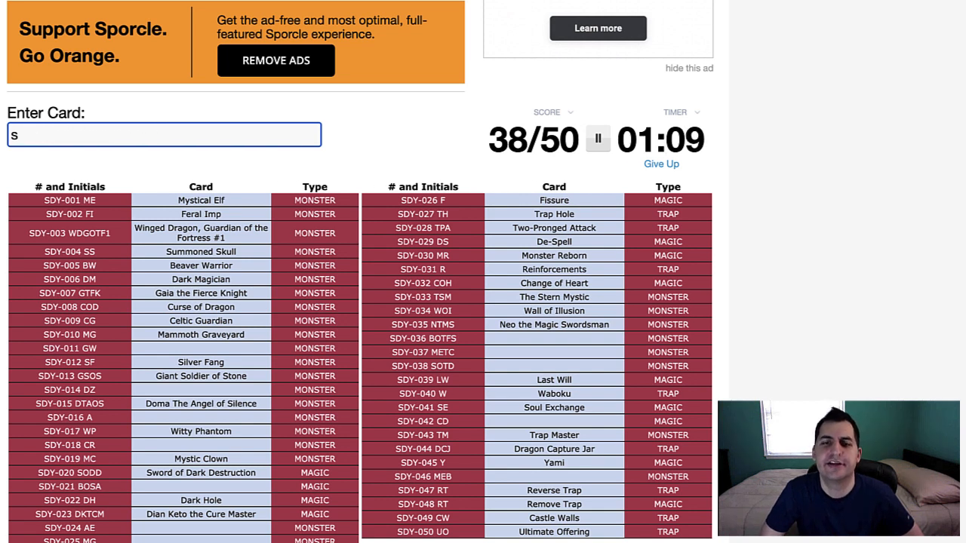
pyautogui.press('backspace')
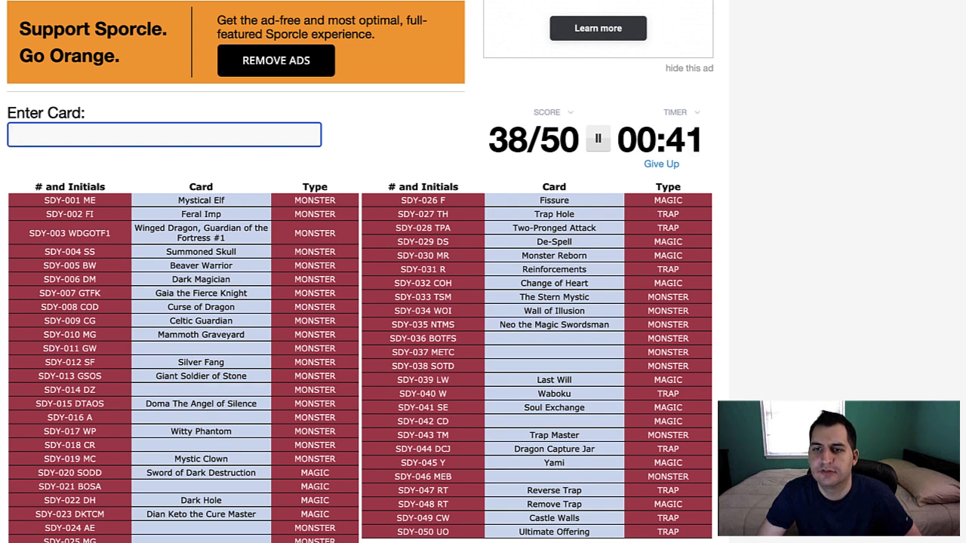
pyautogui.write('skull r')
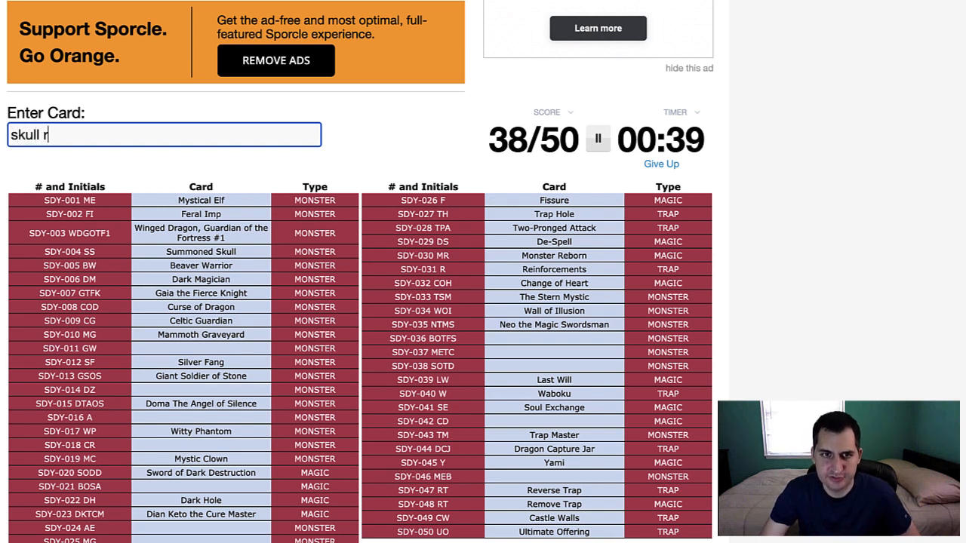
pyautogui.write('ed bi')
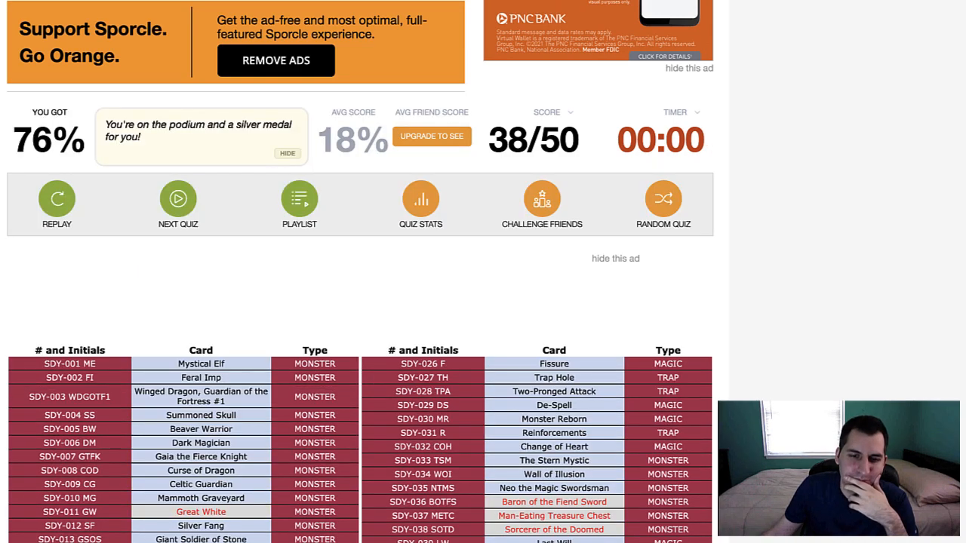
# Scroll the results page to show both columns of the 50-card answer table
pyautogui.scroll(3)
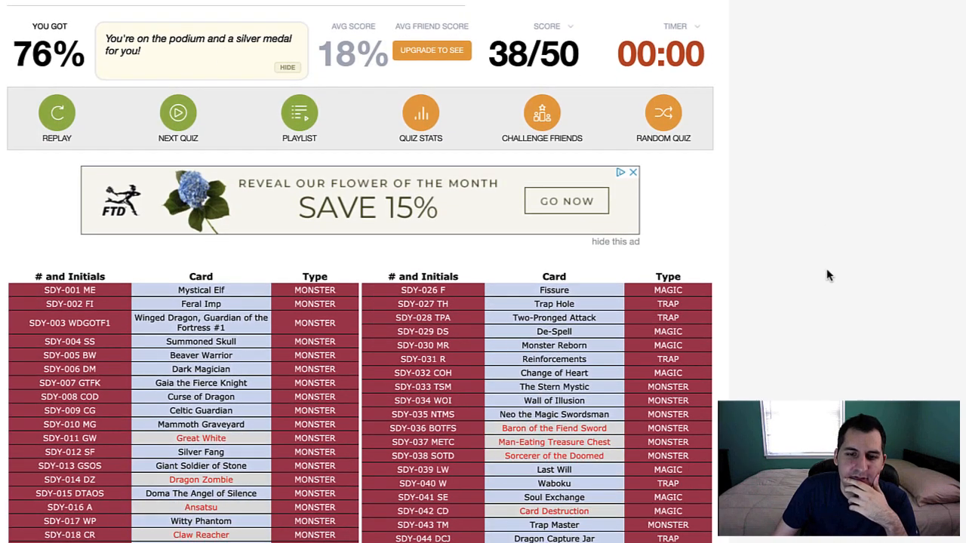
pyautogui.scroll(-3)
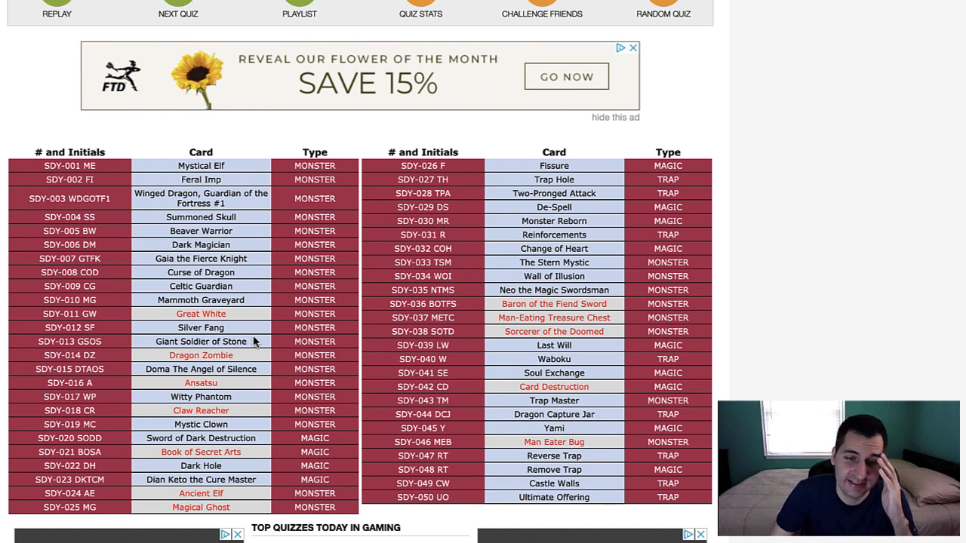
pyautogui.moveTo(232, 384)
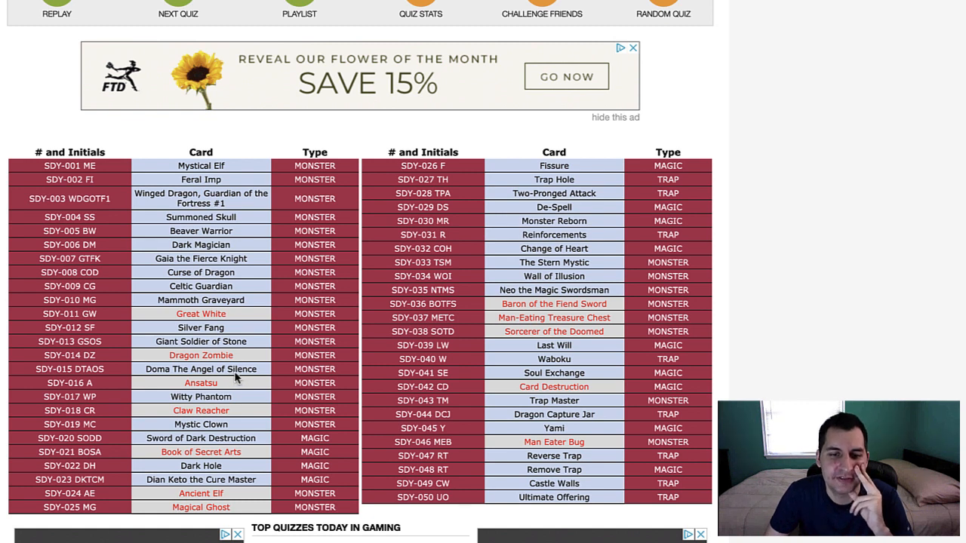
pyautogui.moveTo(240, 438)
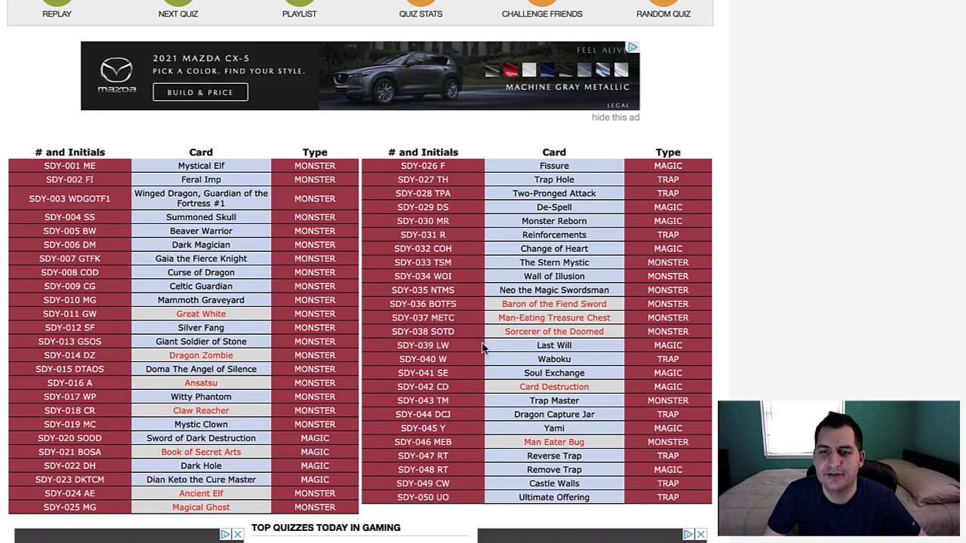
pyautogui.moveTo(517, 312)
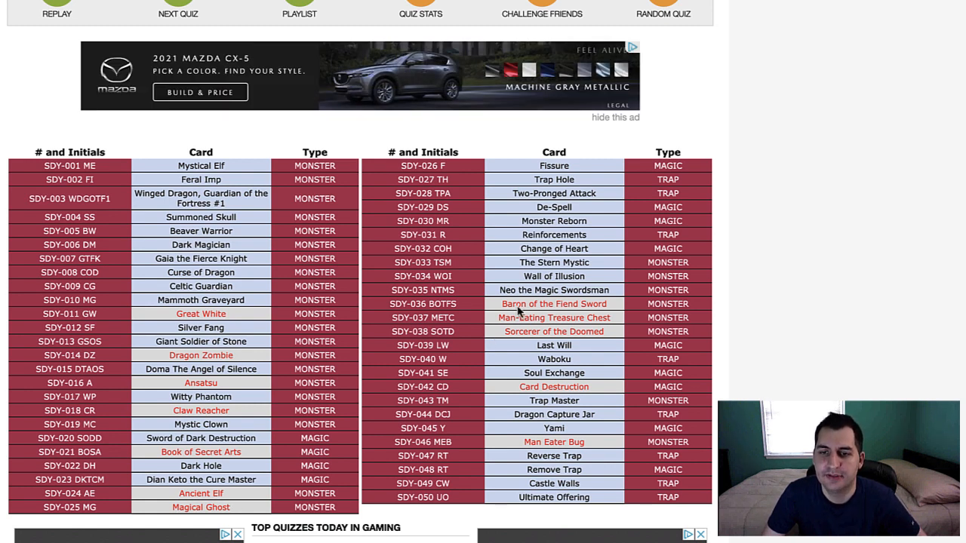
pyautogui.moveTo(678, 355)
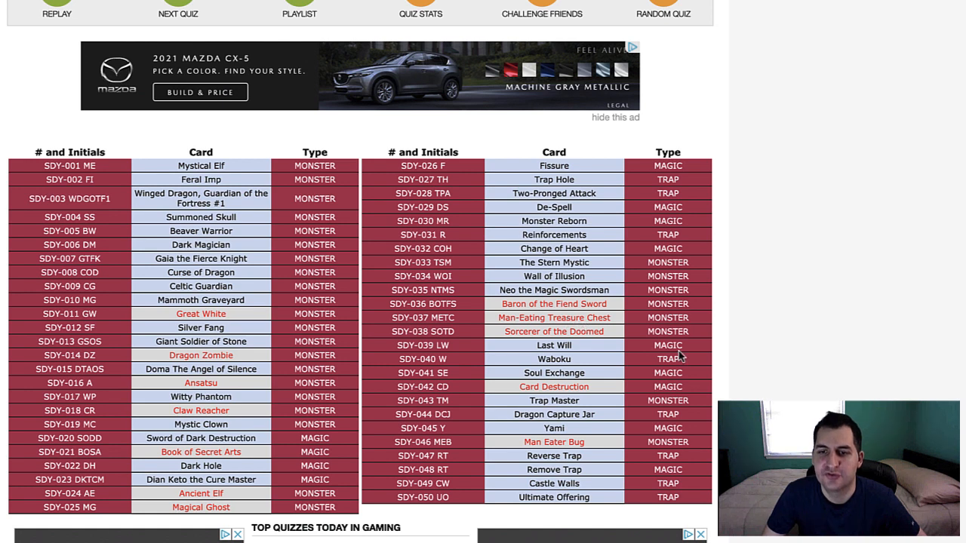
pyautogui.moveTo(590, 333)
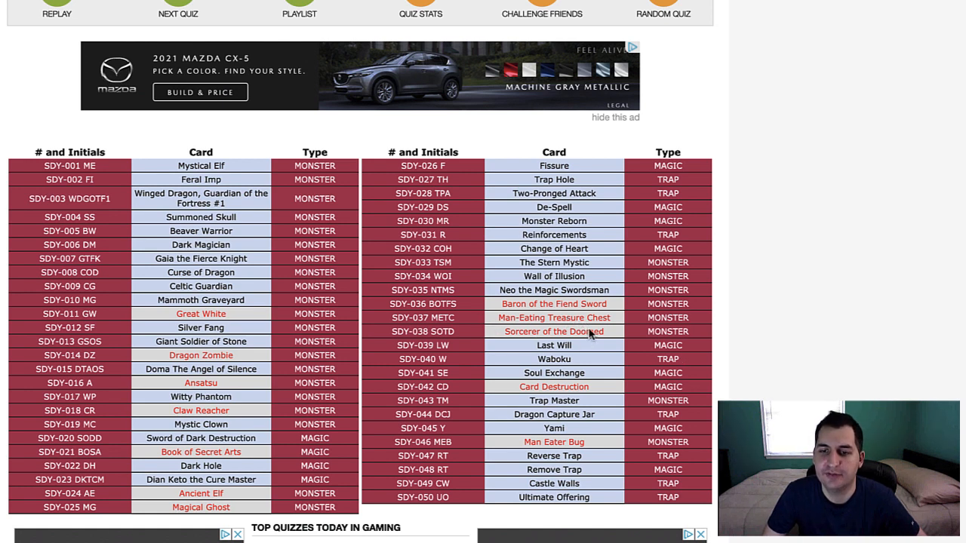
pyautogui.moveTo(619, 402)
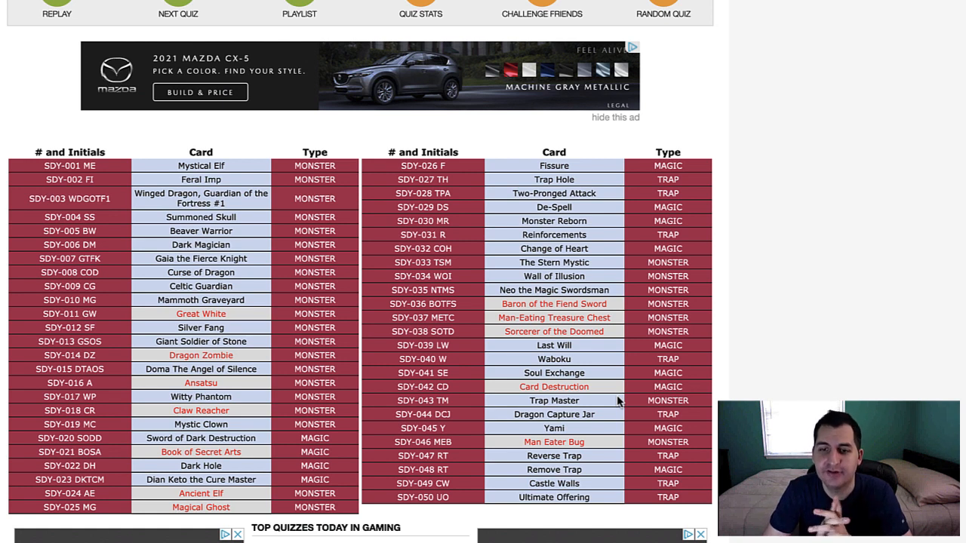
pyautogui.moveTo(610, 421)
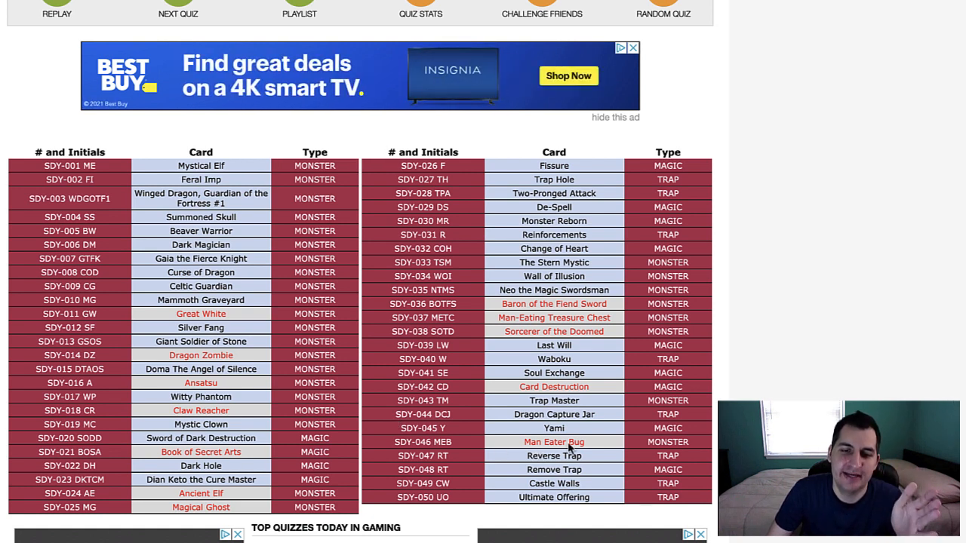
pyautogui.moveTo(219, 464)
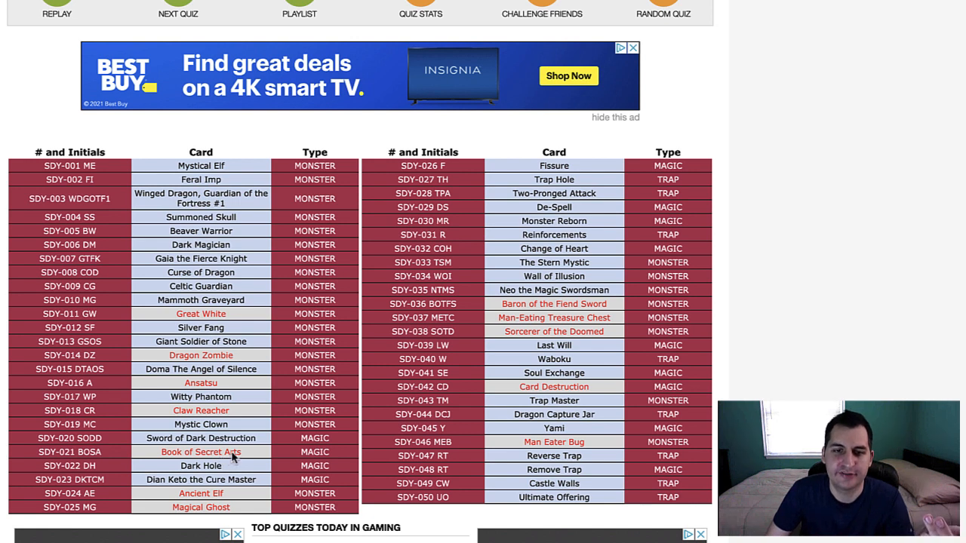
pyautogui.moveTo(215, 360)
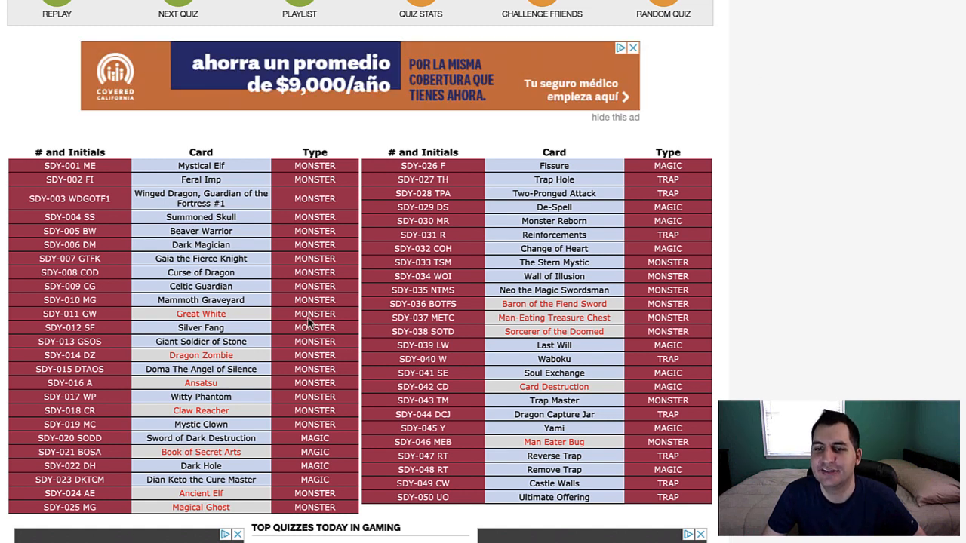
pyautogui.moveTo(193, 273)
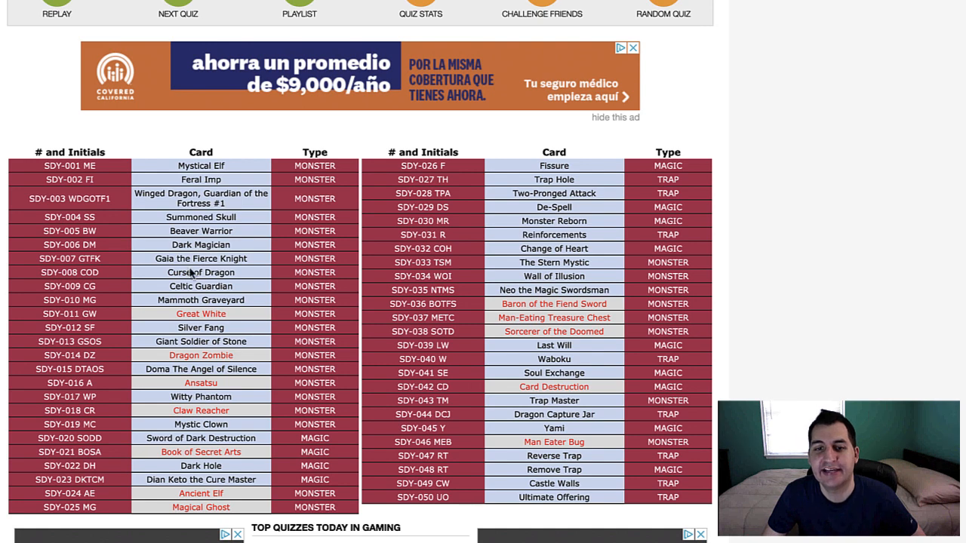
pyautogui.moveTo(260, 305)
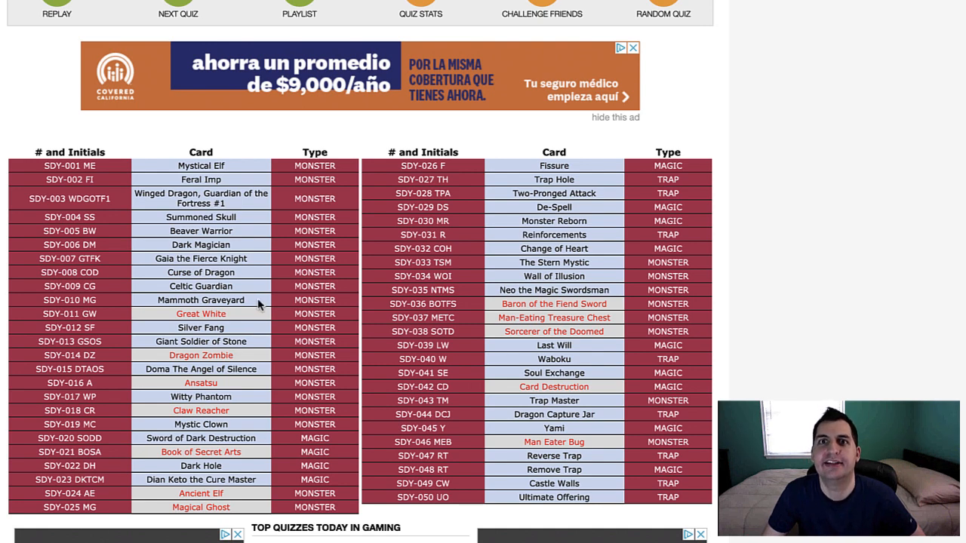